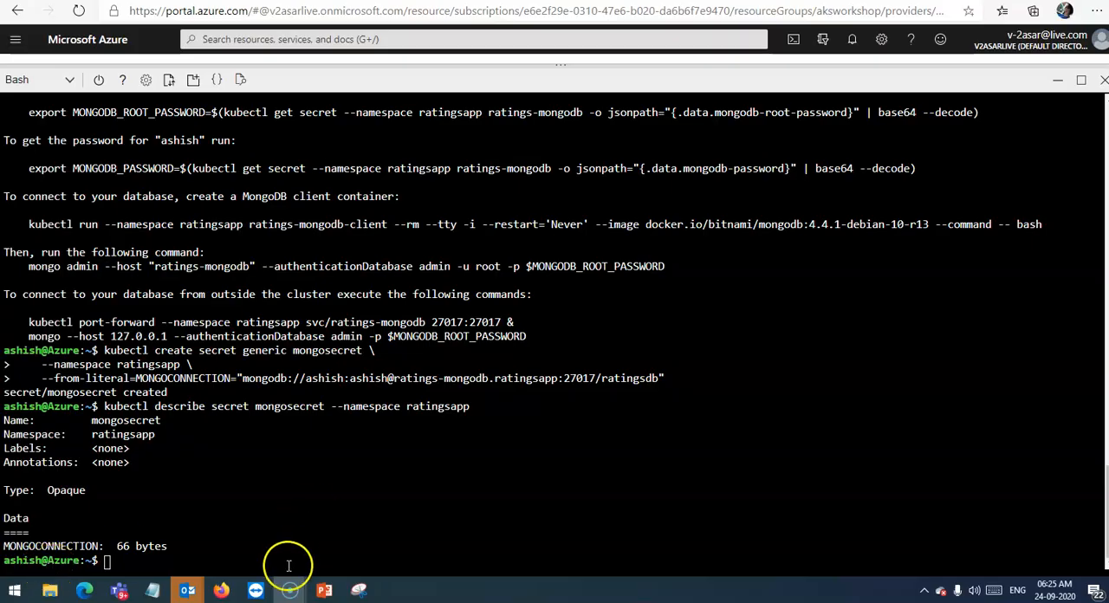
{"action": "mouse_move", "coordinate": [288, 565]}
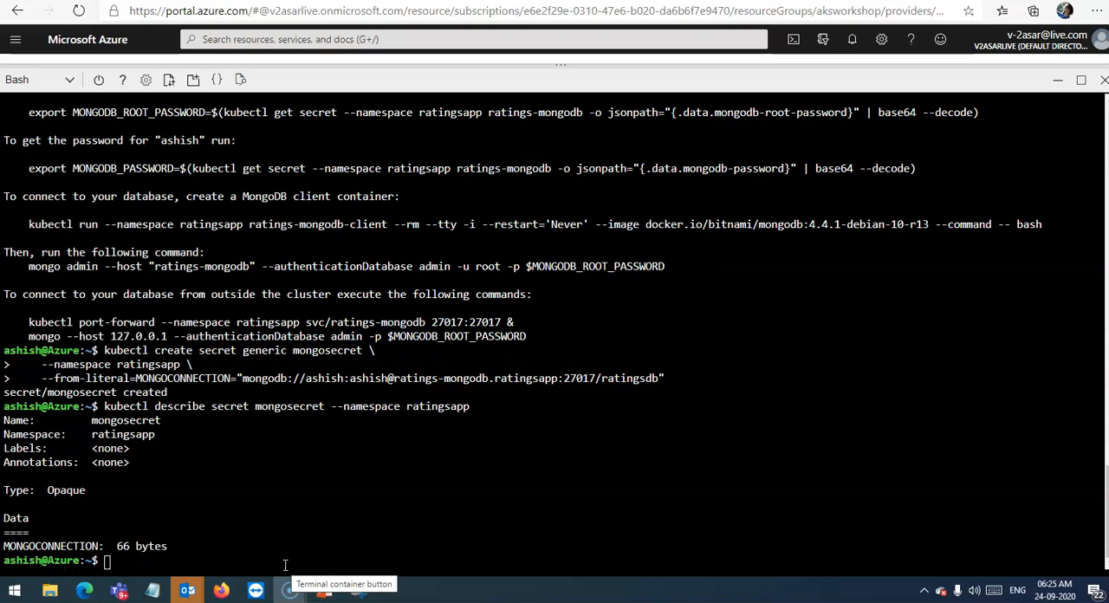
{"action": "mouse_move", "coordinate": [257, 565]}
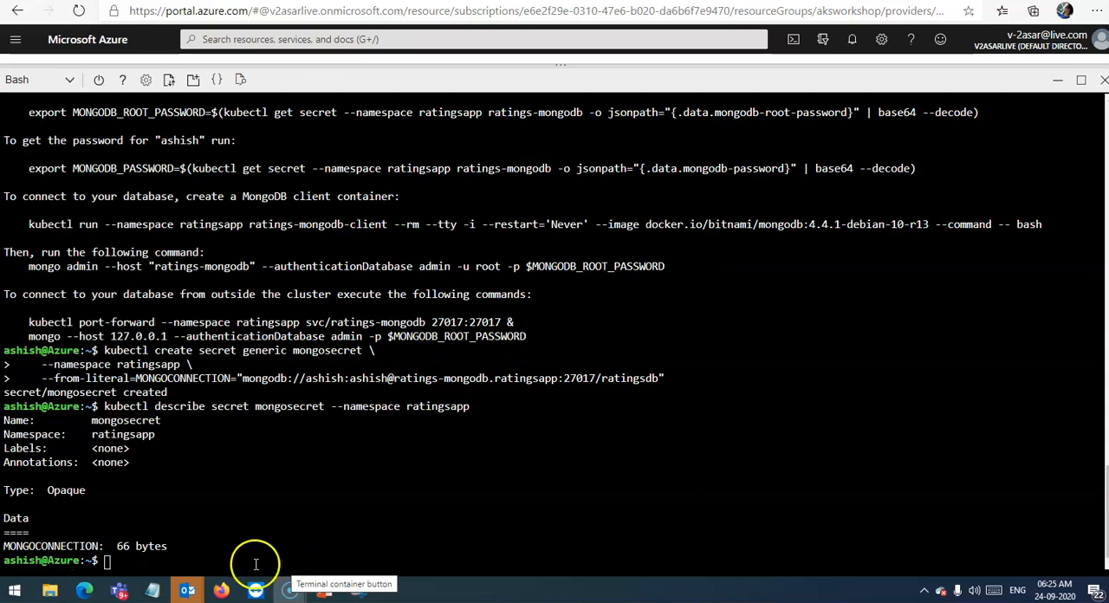
Enter the command code ratings-api-deployment.yaml at the Bash prompt
{"action": "type", "text": "code"}
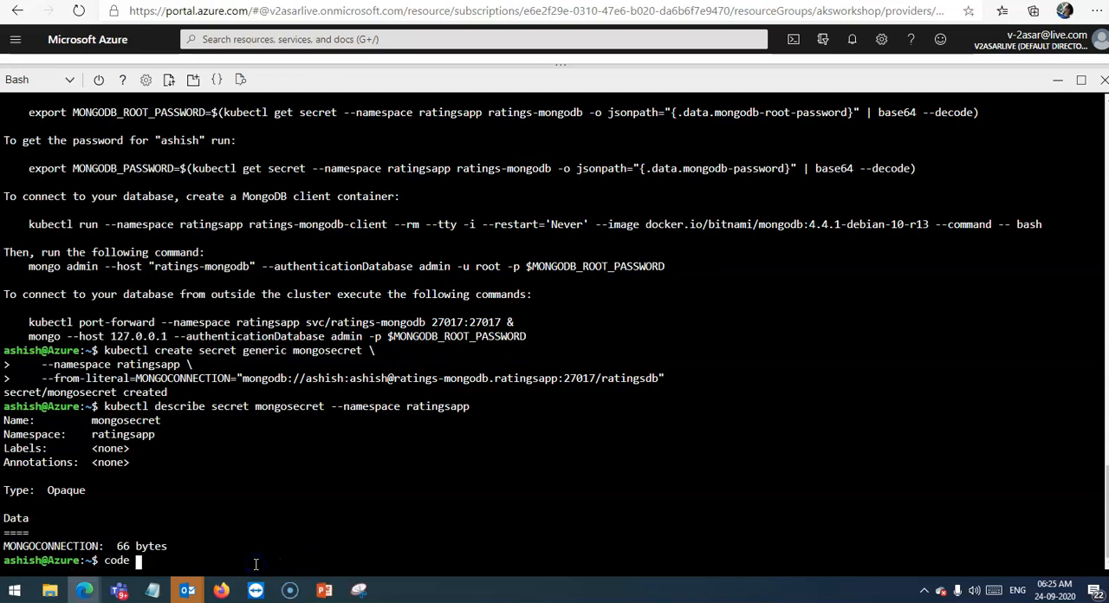
{"action": "type", "text": "r"}
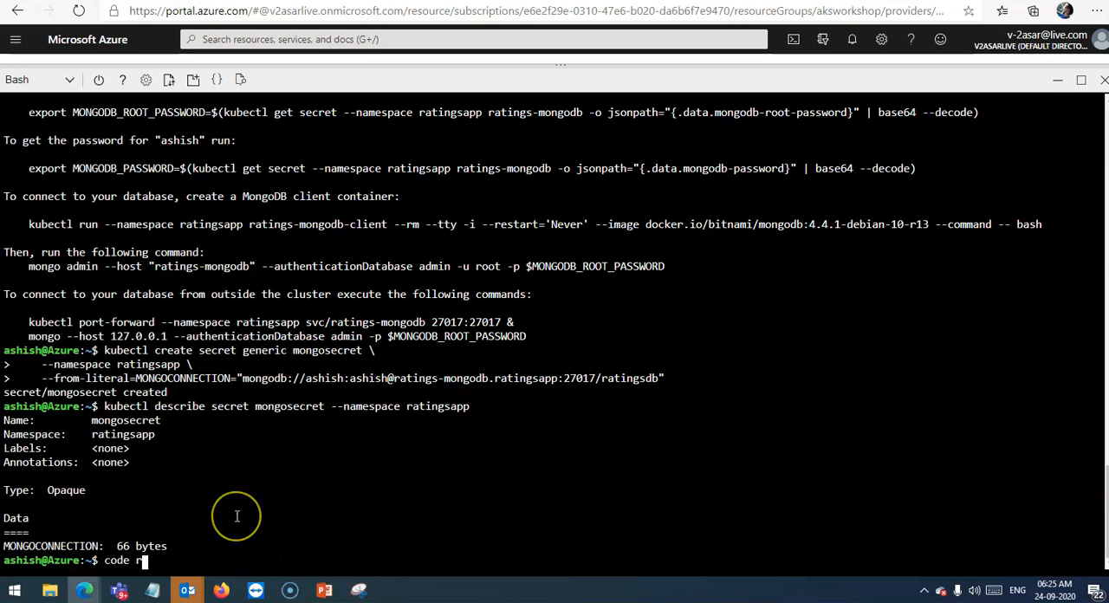
{"action": "type", "text": "atings"}
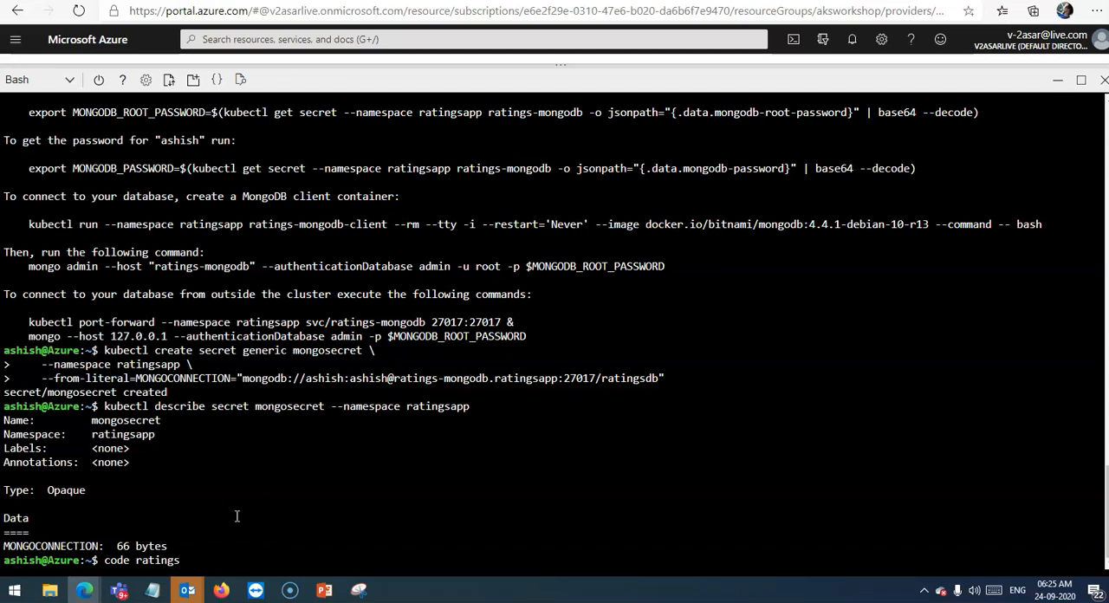
{"action": "type", "text": "-api"}
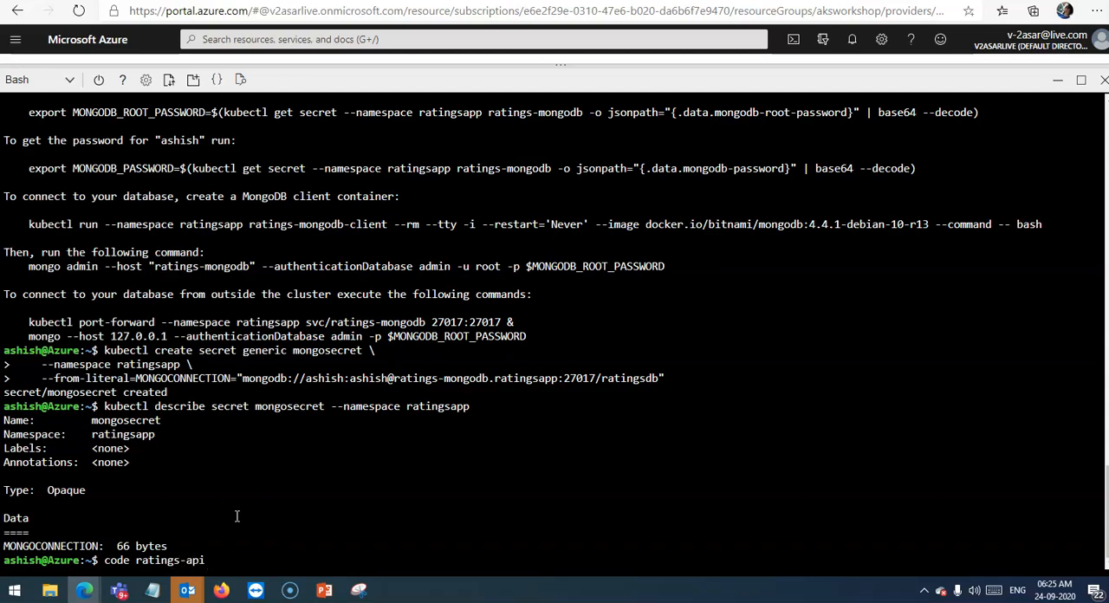
{"action": "type", "text": "-deployment.yaml"}
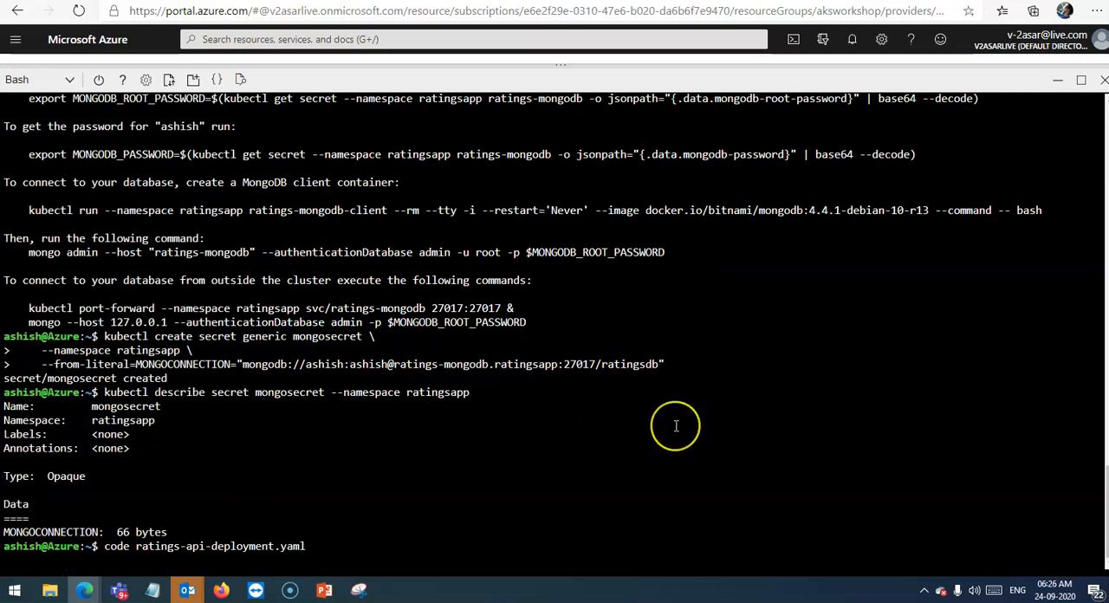
Open ratings-api-deployment.yaml in the editor and select the container image value to point it at acr15606
{"action": "key", "text": "Enter"}
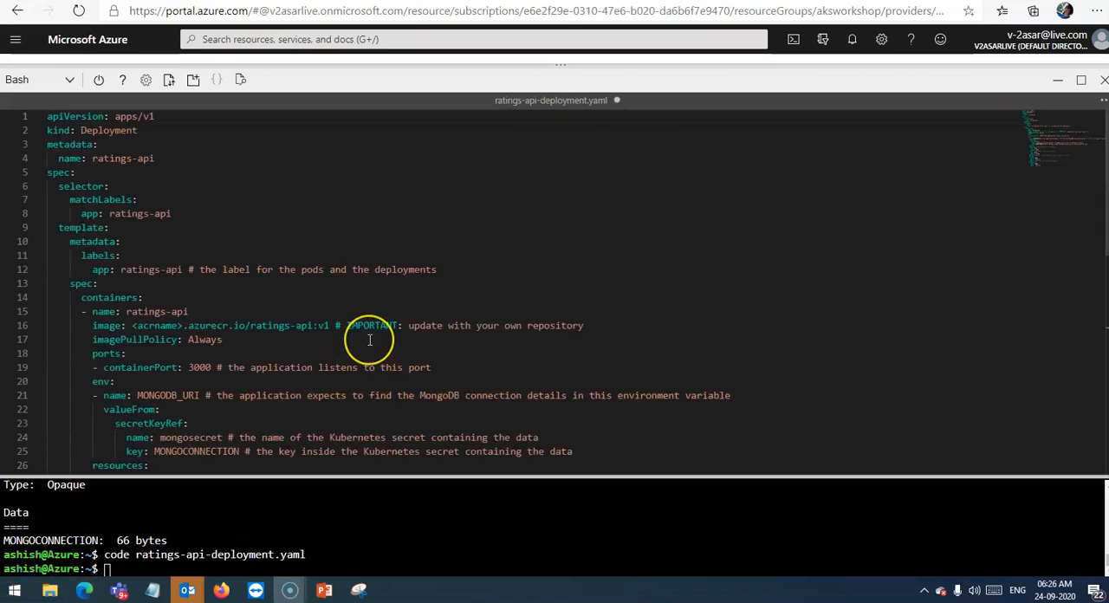
{"action": "mouse_move", "coordinate": [370, 340]}
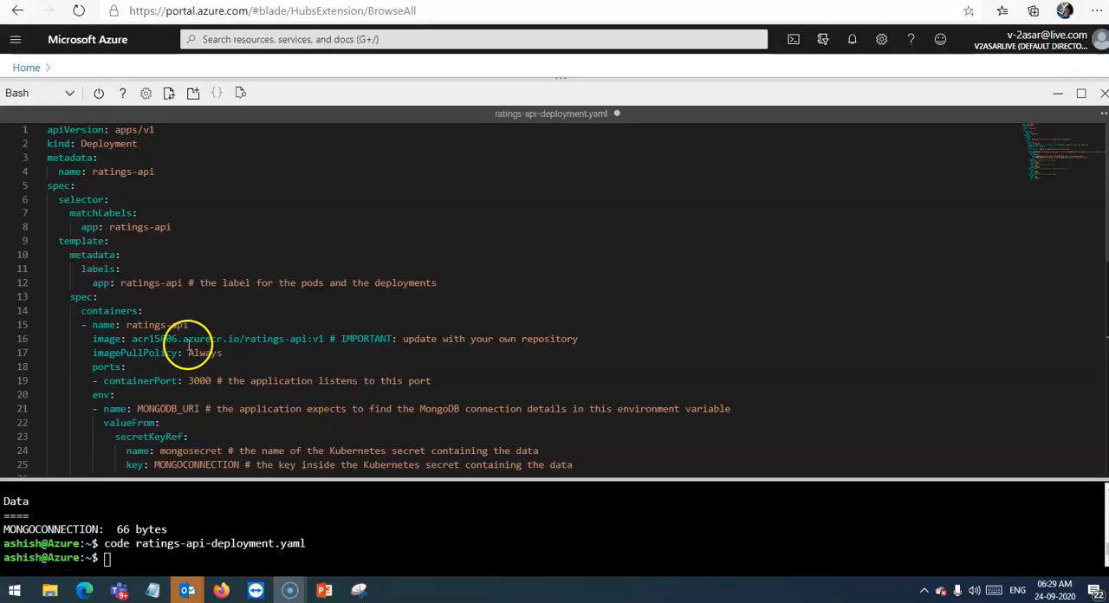
{"action": "double_click", "coordinate": [153, 340]}
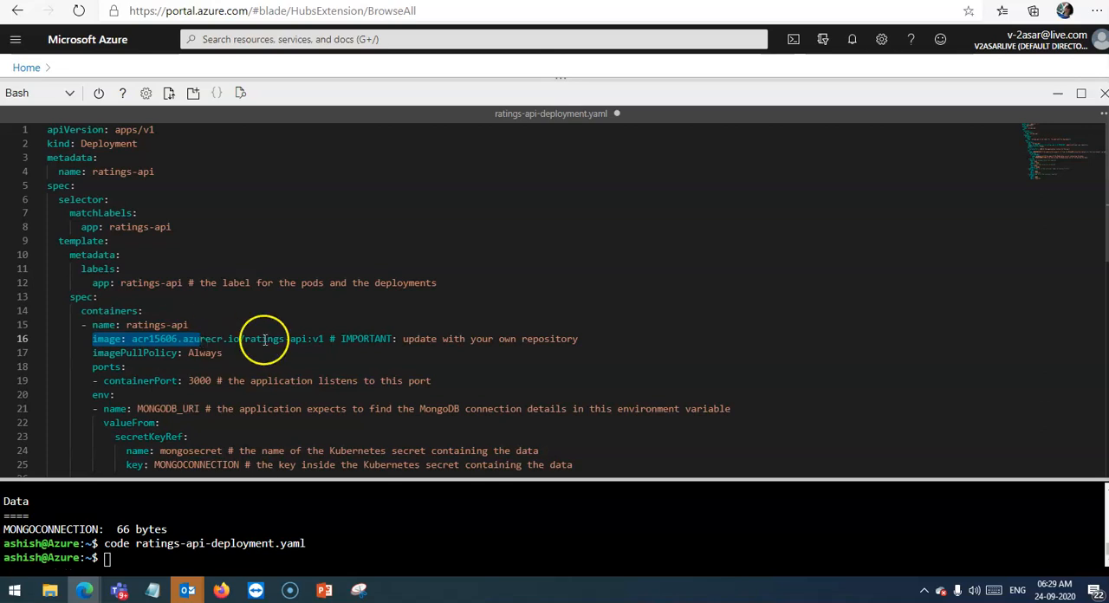
{"action": "scroll", "scroll_direction": "down", "scroll_amount": 3}
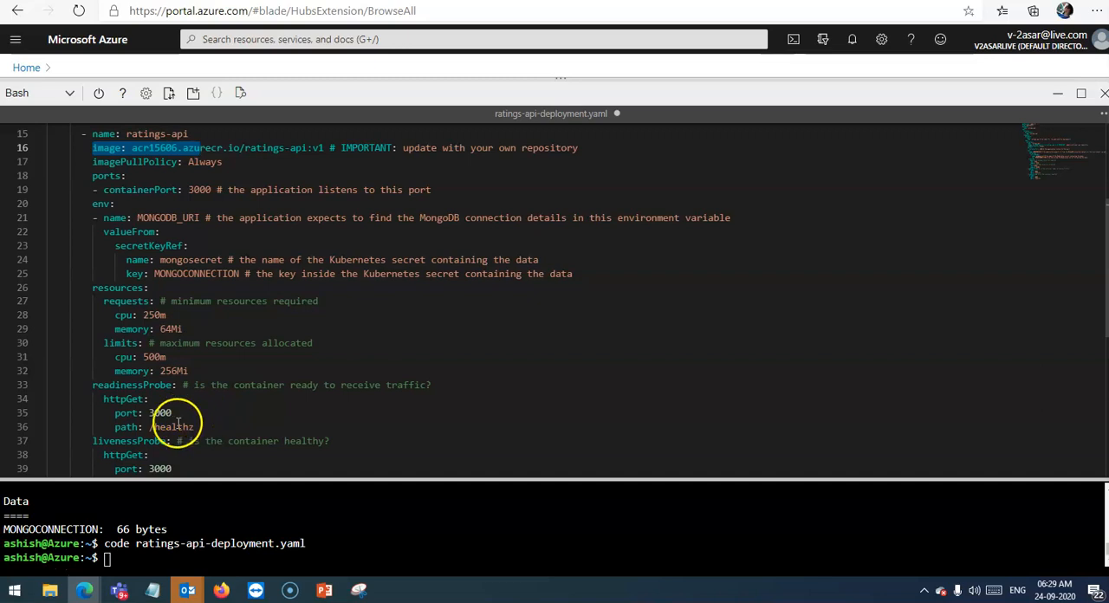
{"action": "left_click", "coordinate": [126, 412]}
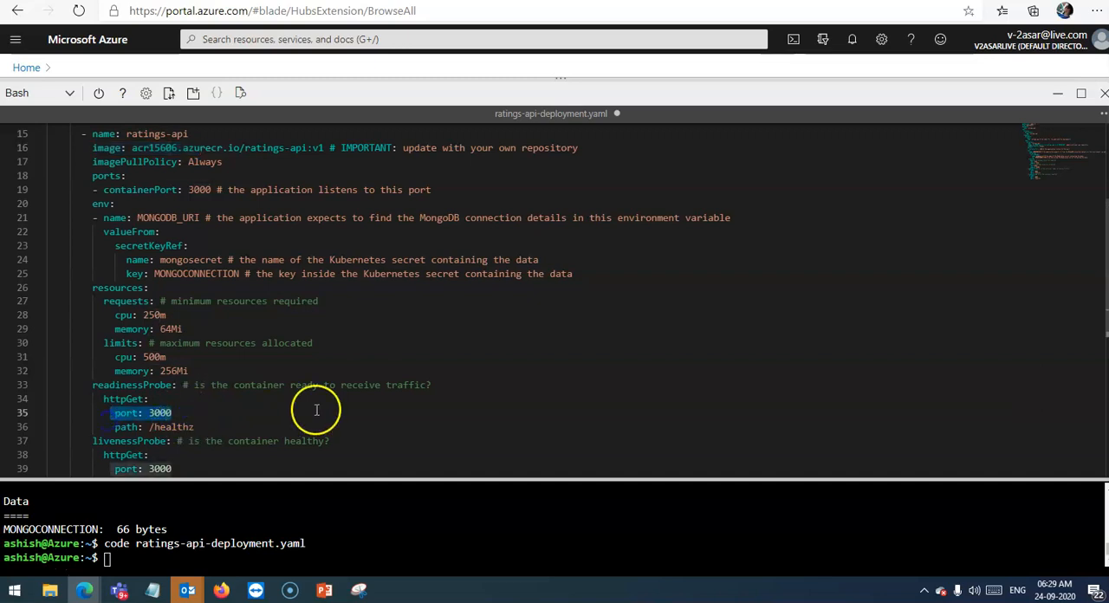
{"action": "mouse_move", "coordinate": [324, 406]}
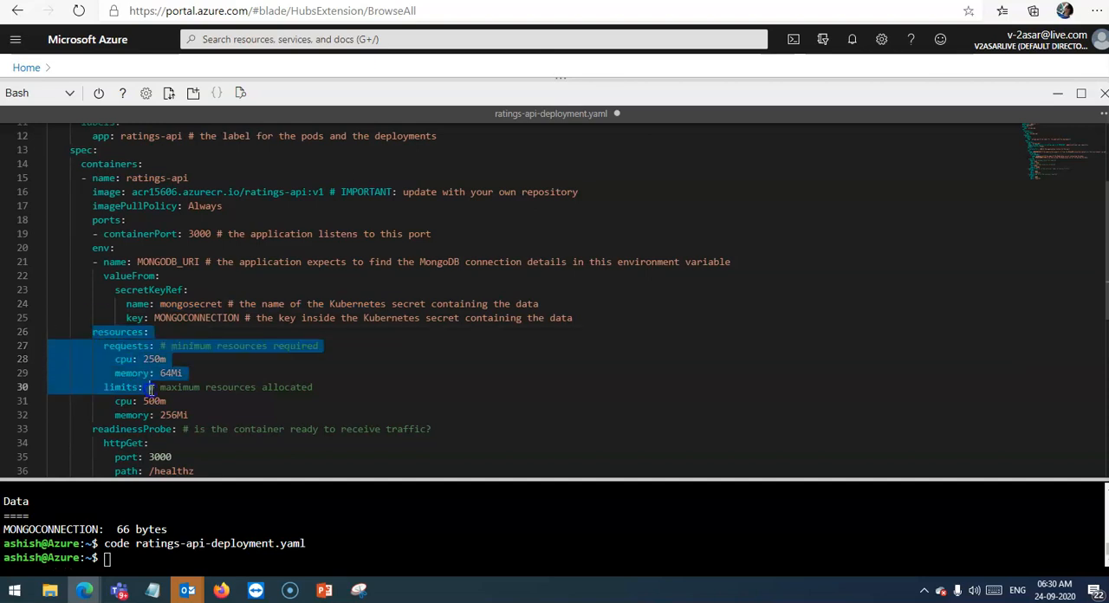
{"action": "left_click_drag", "start_coordinate": [149, 387], "coordinate": [190, 415]}
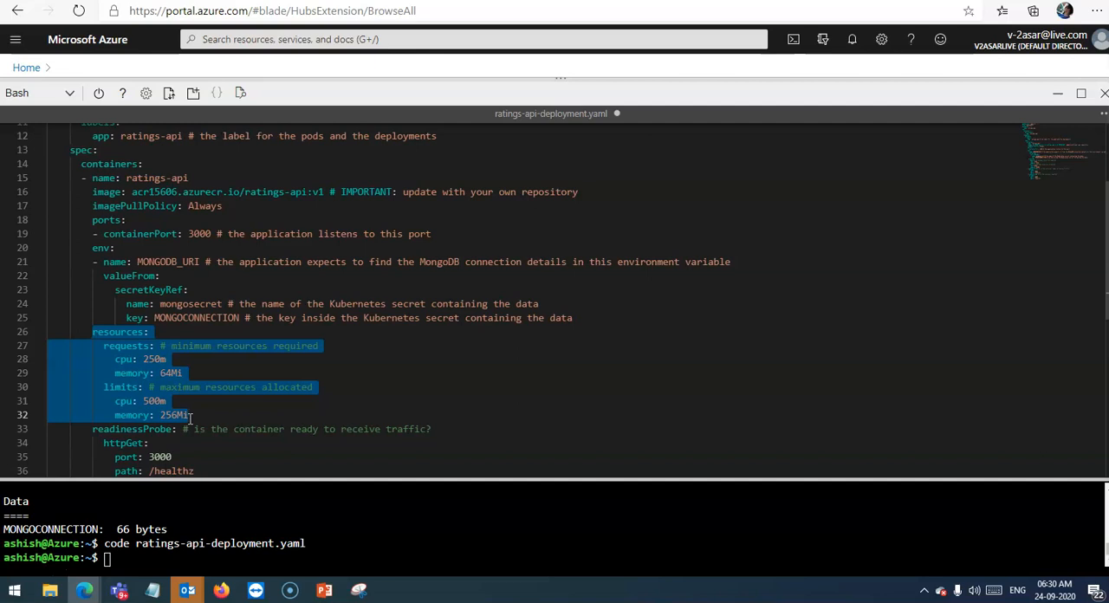
{"action": "scroll", "scroll_direction": "down", "scroll_amount": 3}
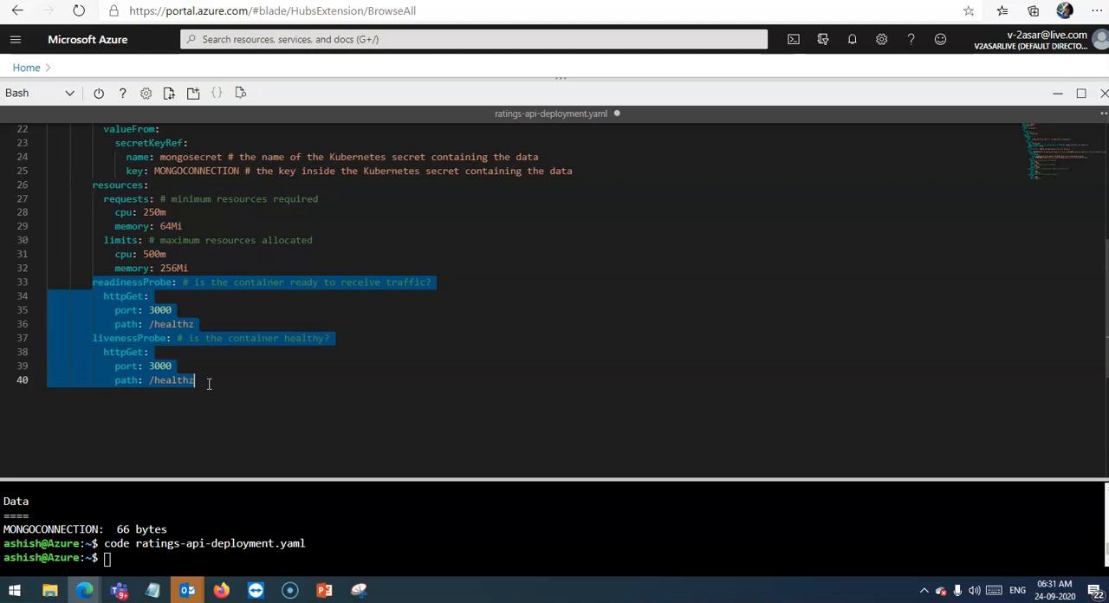
Close the editor via its ... menu, returning to the full-screen Bash terminal
{"action": "left_click", "coordinate": [334, 368]}
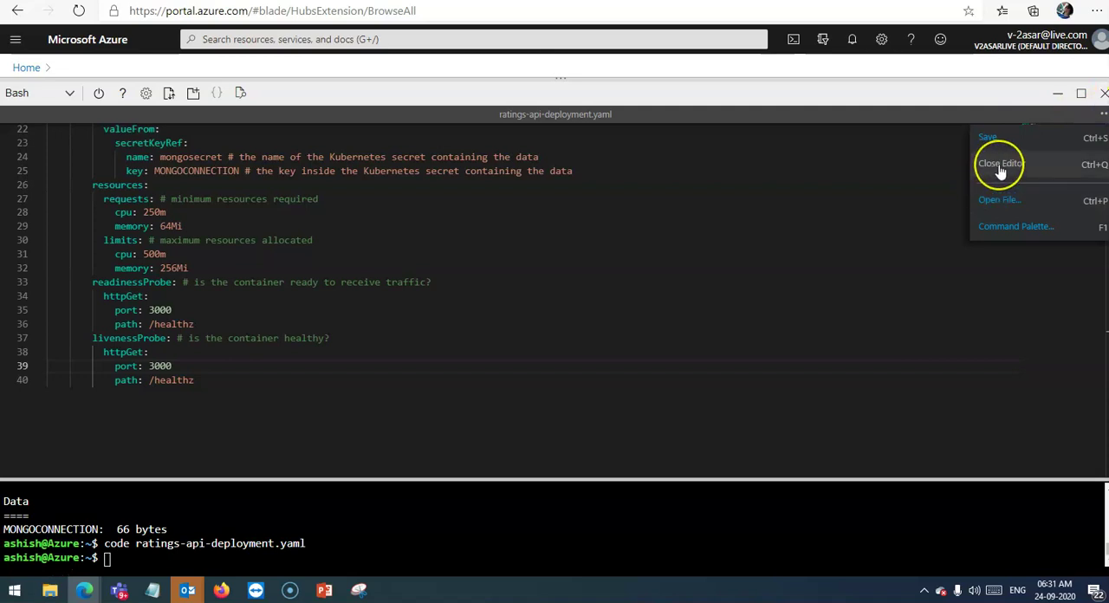
{"action": "mouse_move", "coordinate": [998, 168]}
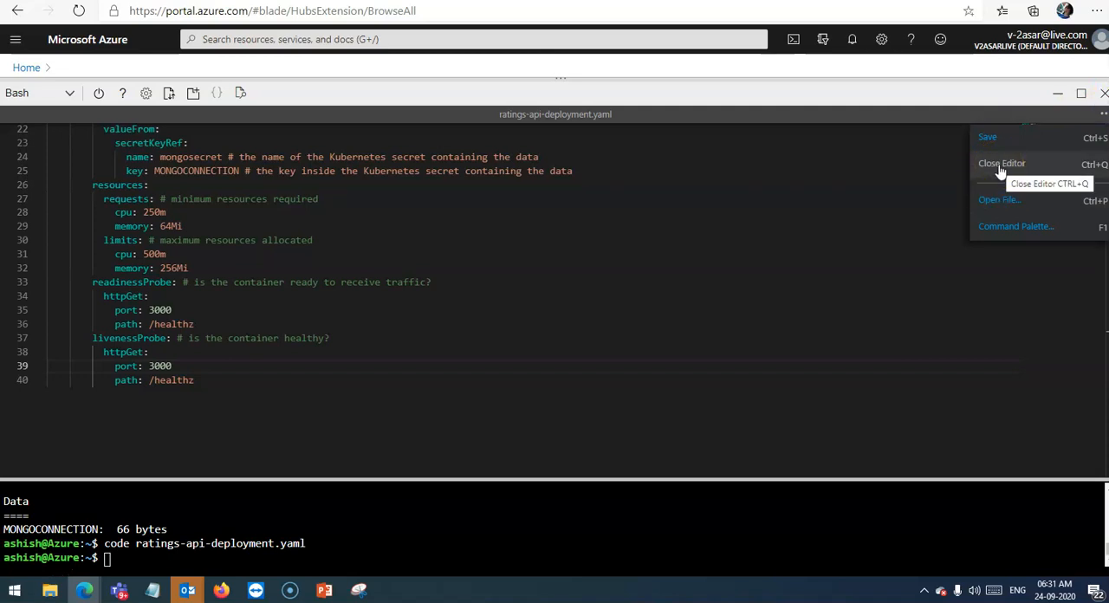
{"action": "left_click", "coordinate": [1001, 163]}
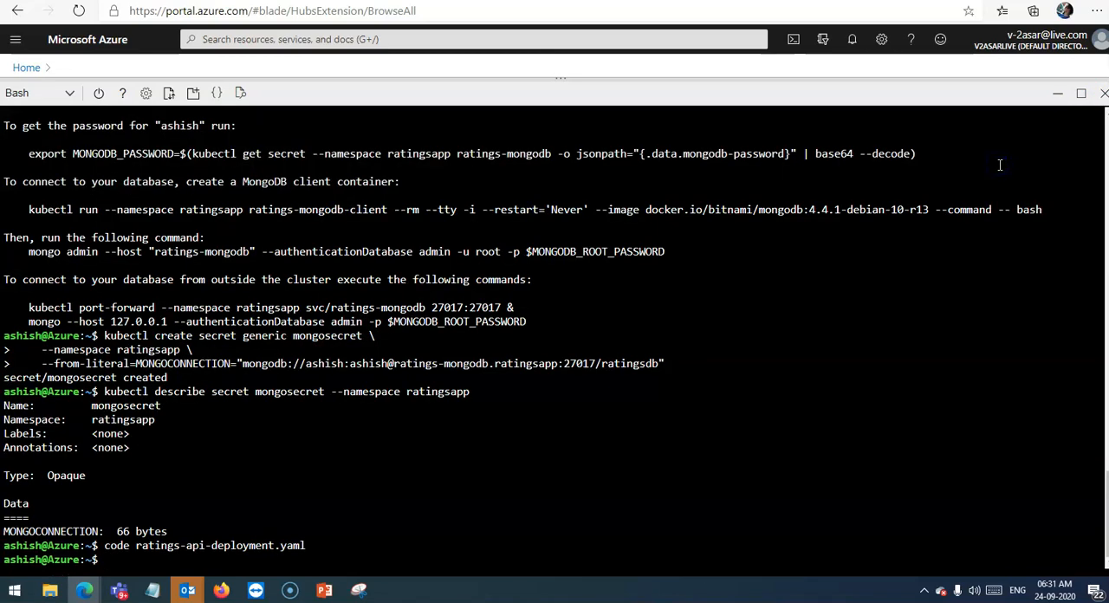
{"action": "mouse_move", "coordinate": [478, 554]}
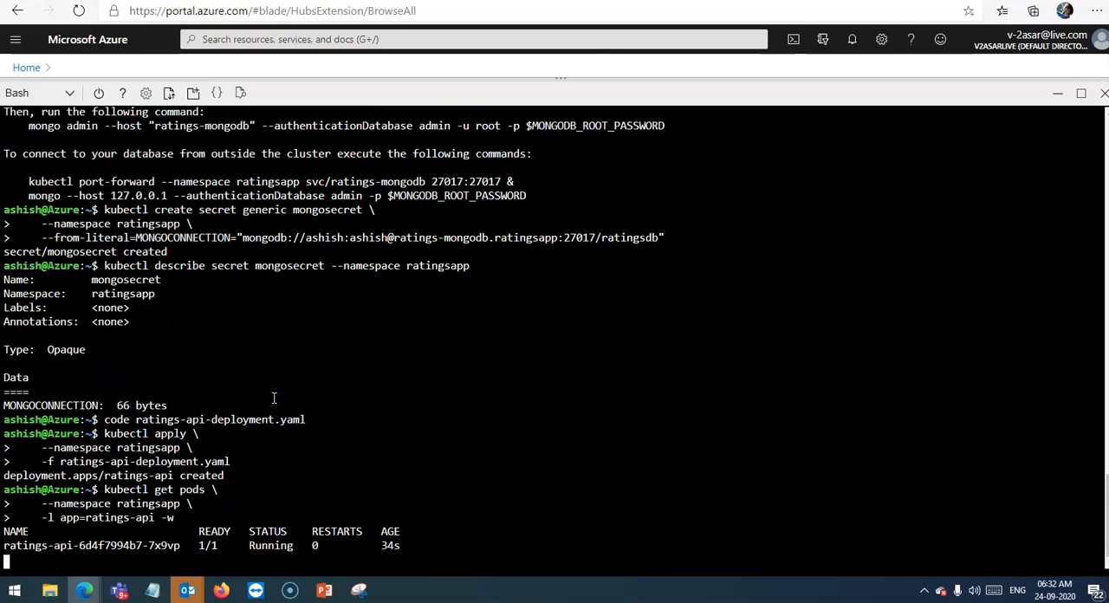
{"action": "mouse_move", "coordinate": [182, 545]}
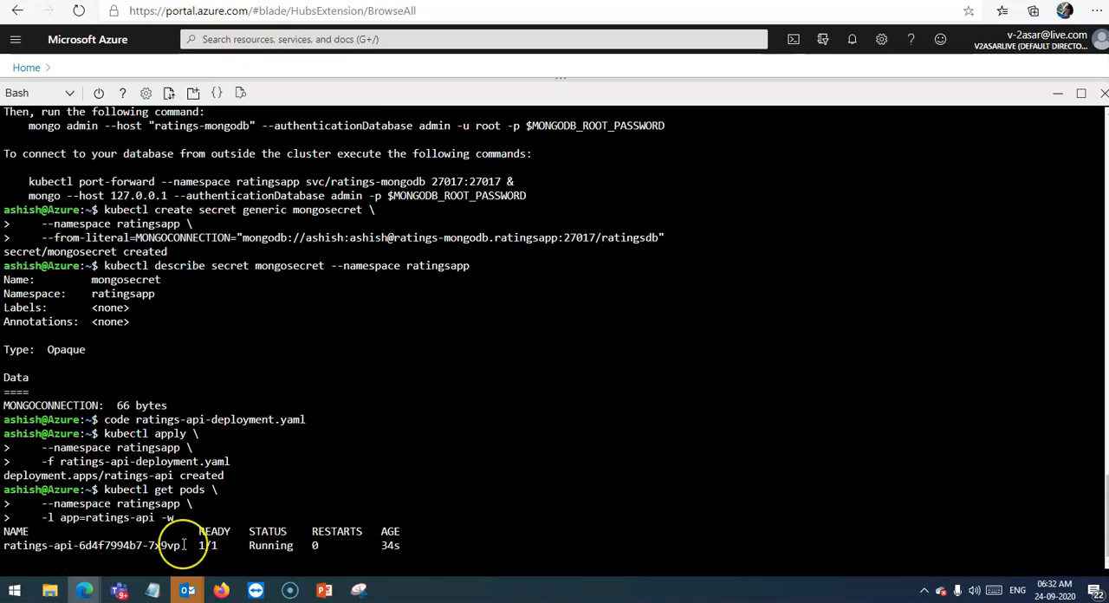
{"action": "mouse_move", "coordinate": [610, 458]}
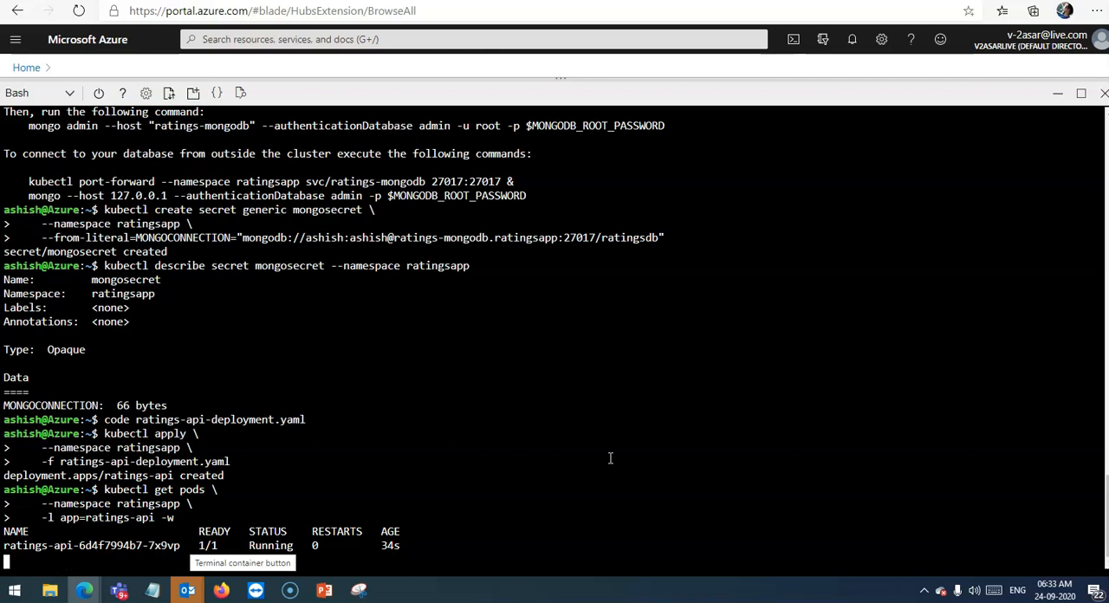
Stop the pod watch and list pods in ratingsapp, showing ratings-api and ratings-mongodb Running 1/1
{"action": "key", "text": "ctrl+c"}
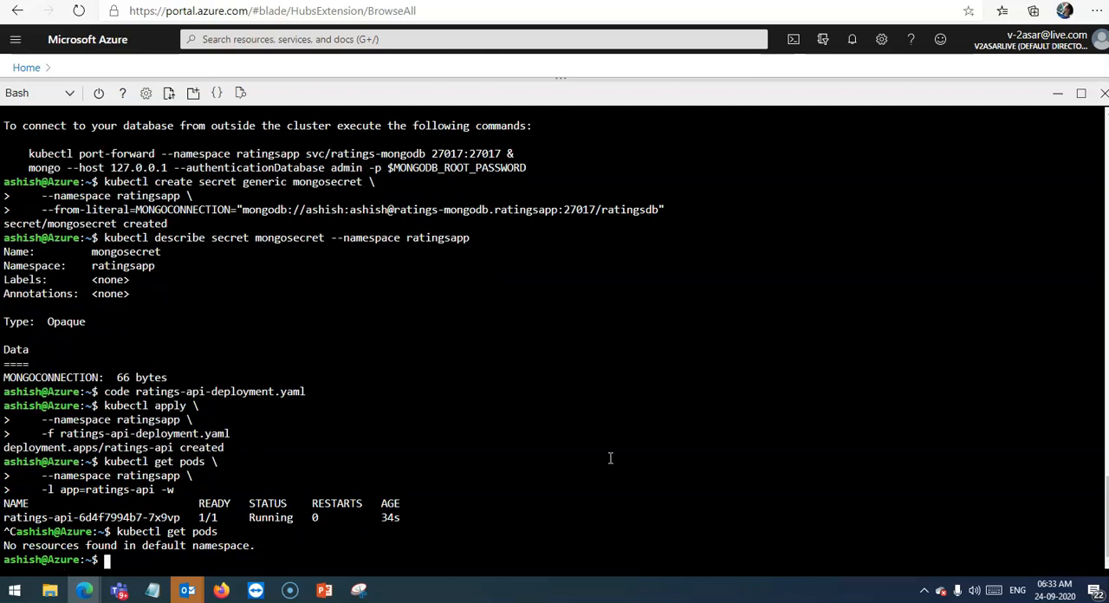
{"action": "type", "text": "kubectl get pods"}
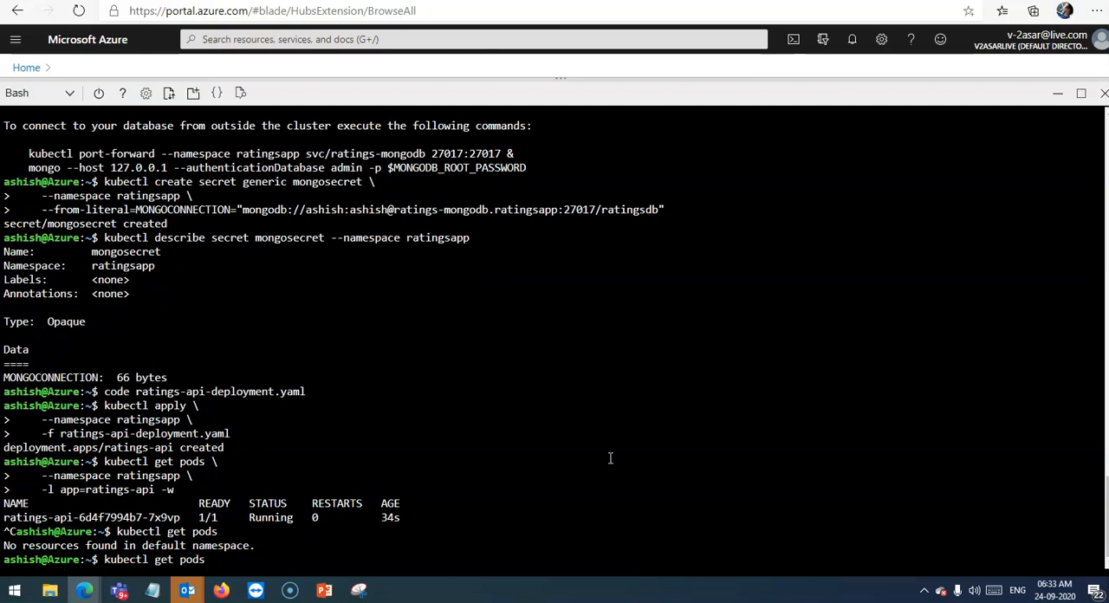
{"action": "type", "text": "--namespace r"}
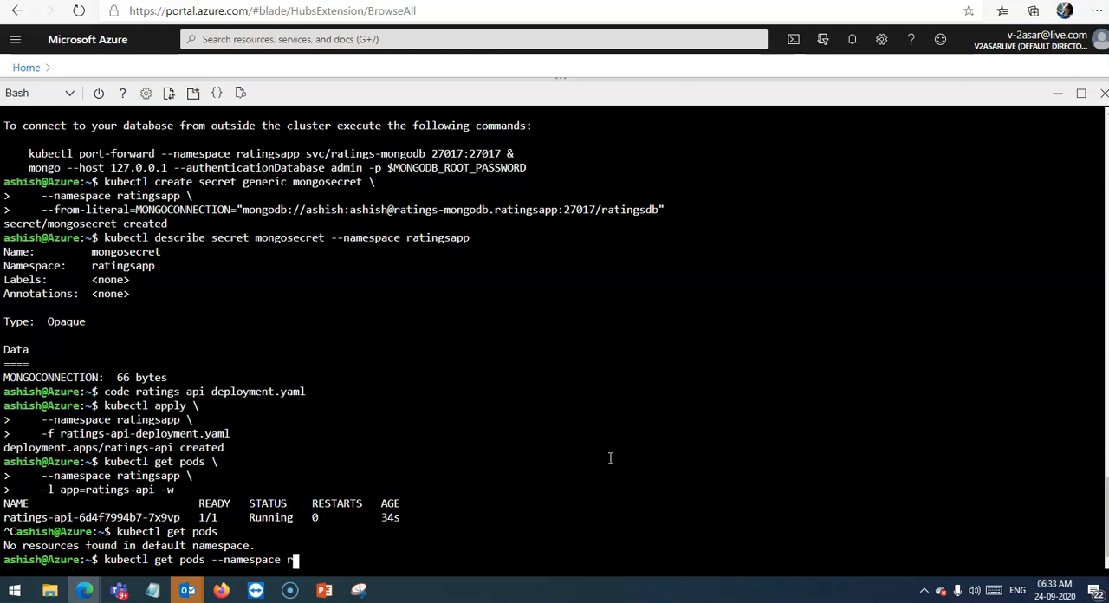
{"action": "key", "text": "Return"}
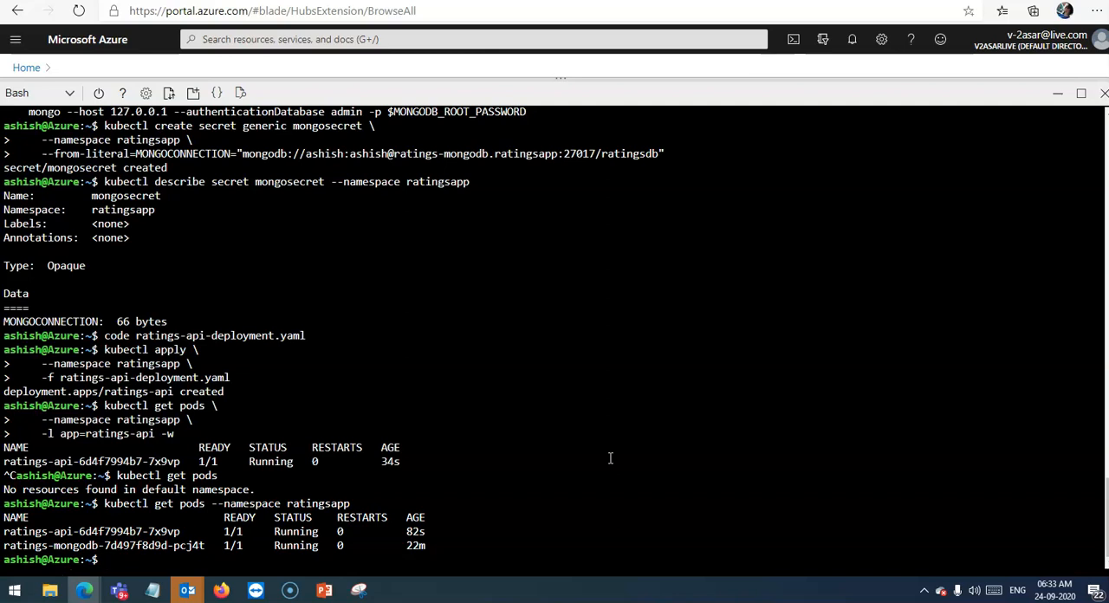
Begin entering a kubectl command to check the ratings-api deployment
{"action": "type", "text": "k"}
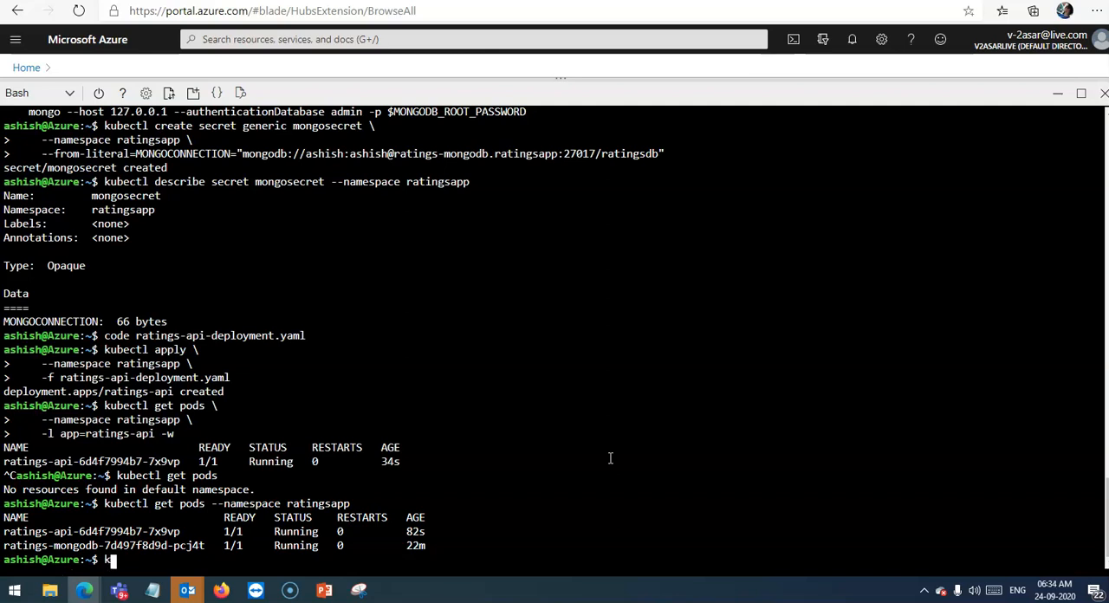
{"action": "type", "text": "ubectl get deployment"}
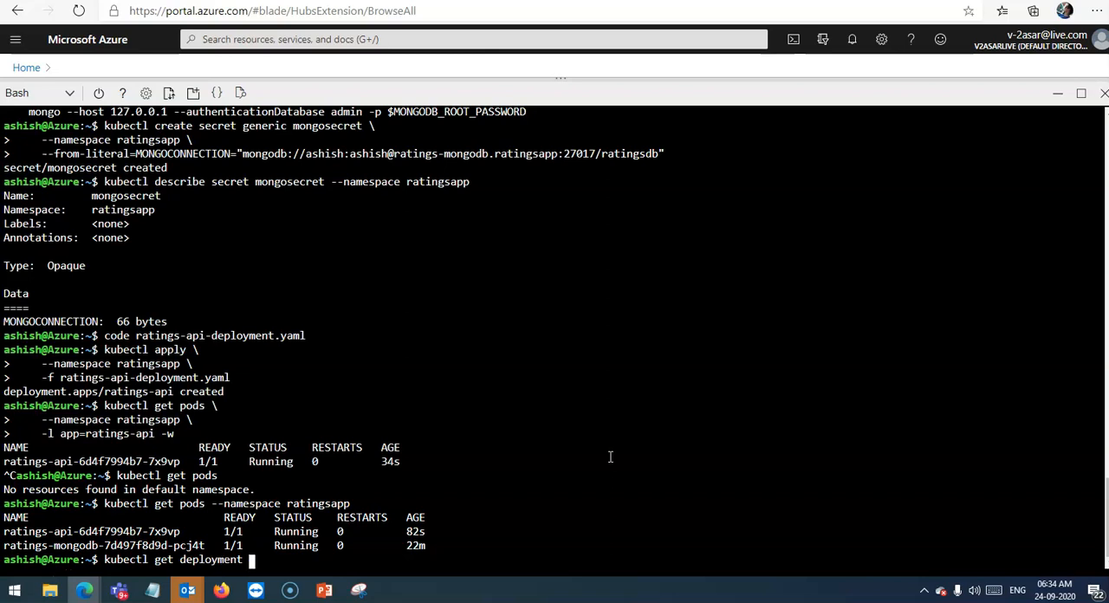
Continue entering kubectl get deployment ratings-api --namespace ratingsapp at the prompt
{"action": "type", "text": "ratingfs-"}
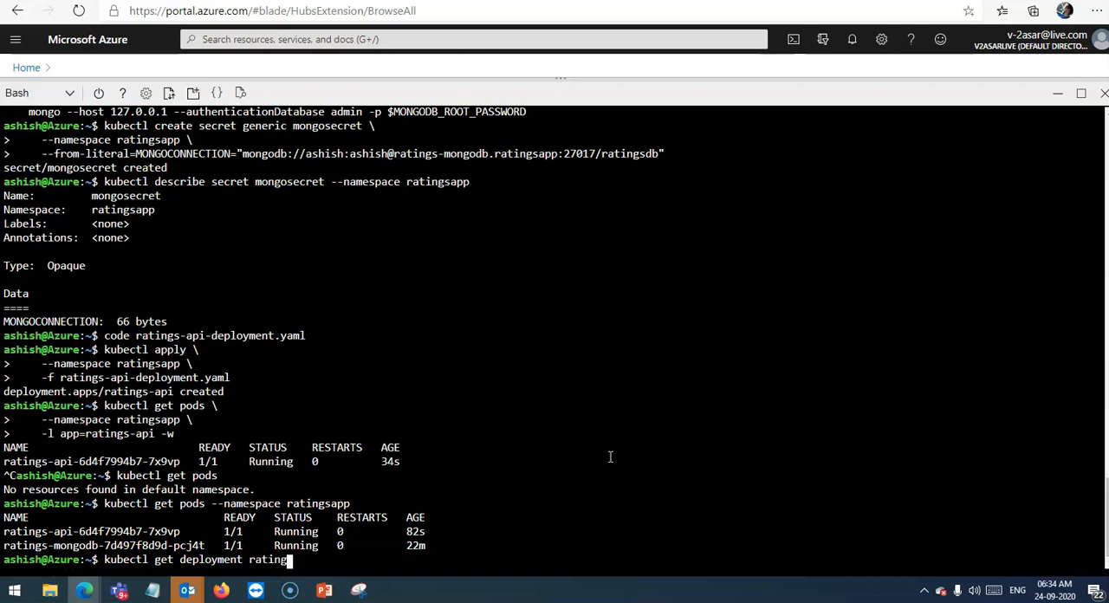
{"action": "type", "text": "-api"}
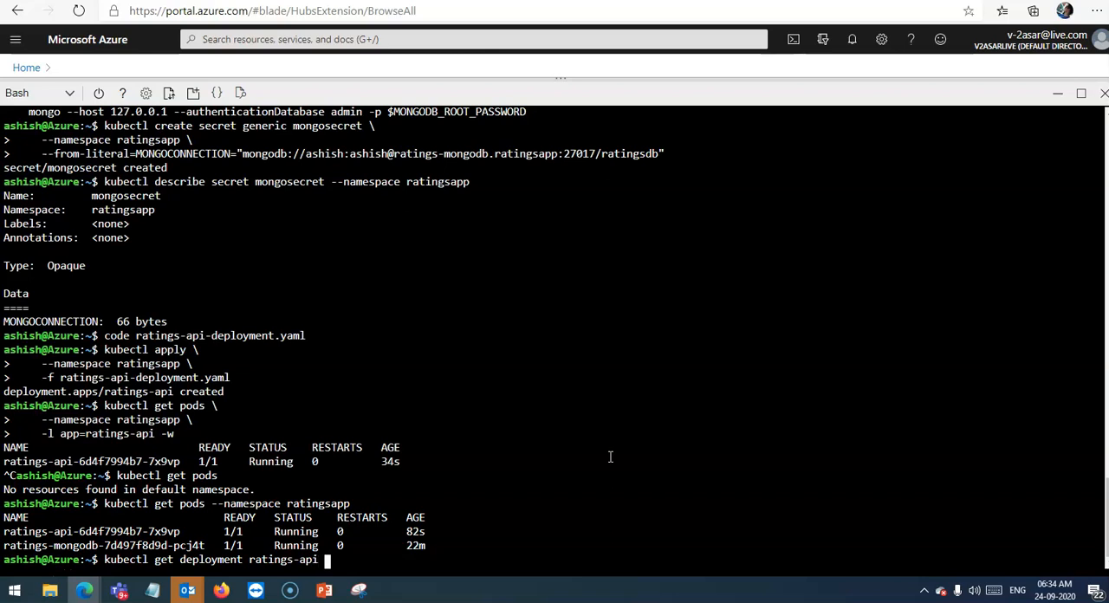
{"action": "type", "text": "--namespace ratingsapp"}
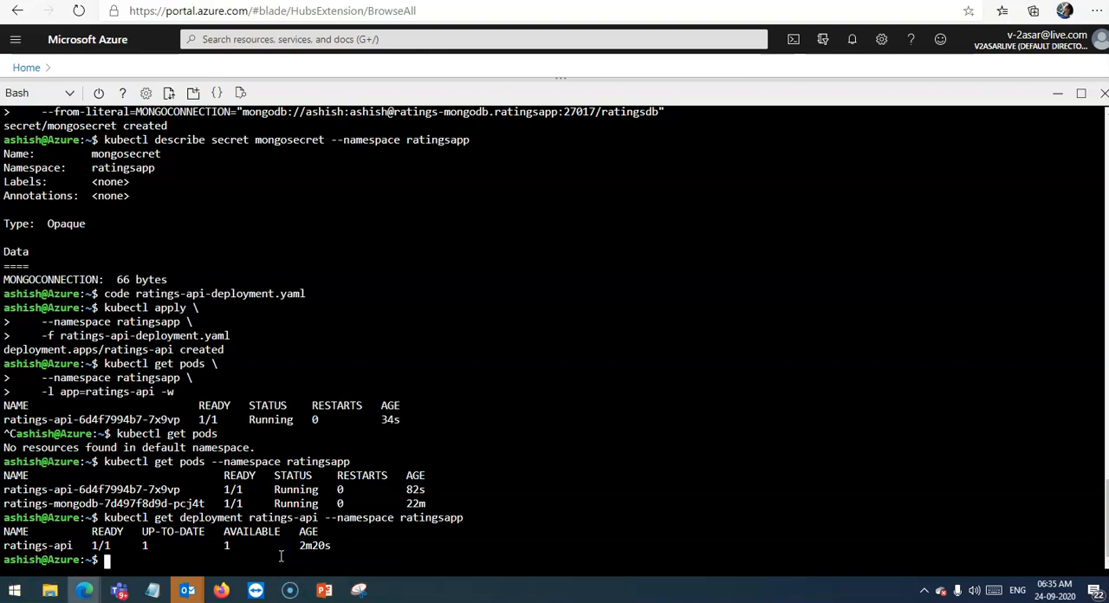
Run code ratings-api-service.yaml to open the service definition in the editor
{"action": "type", "text": "code"}
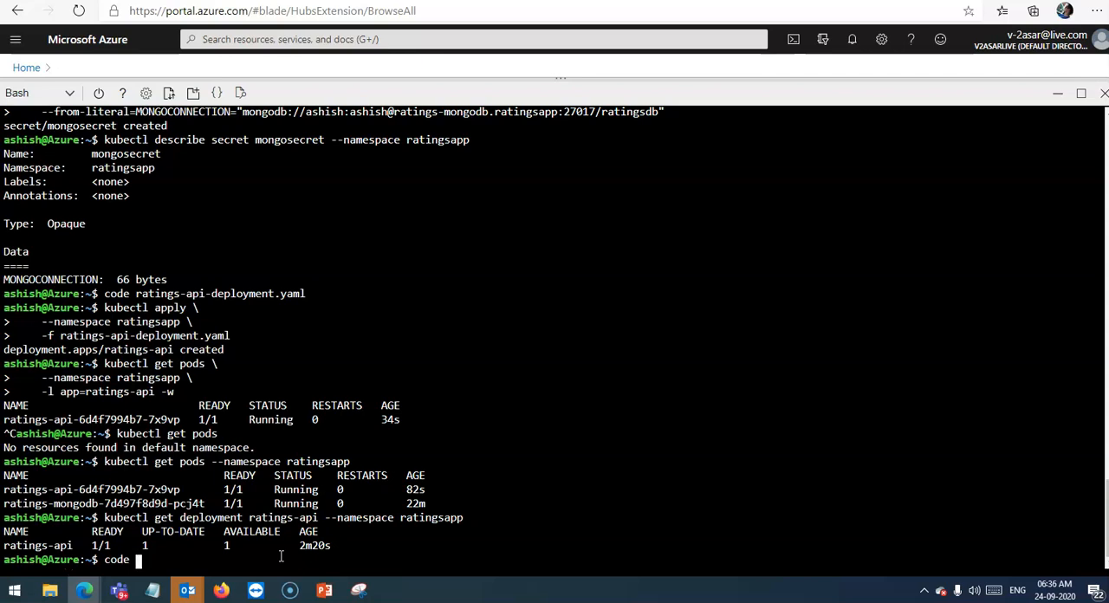
{"action": "type", "text": "ratings-"}
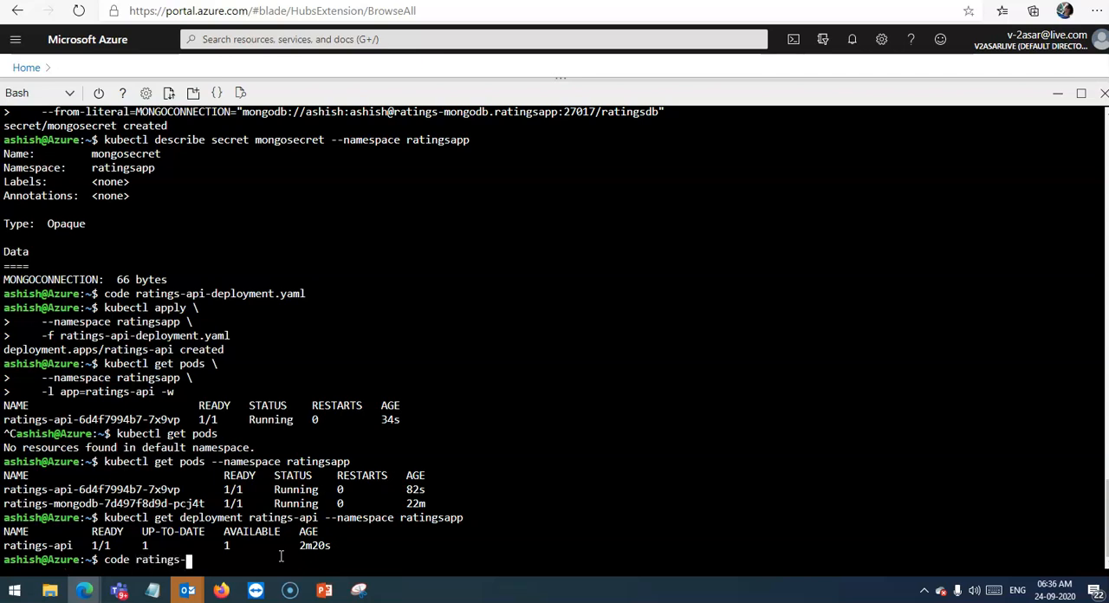
{"action": "type", "text": "api"}
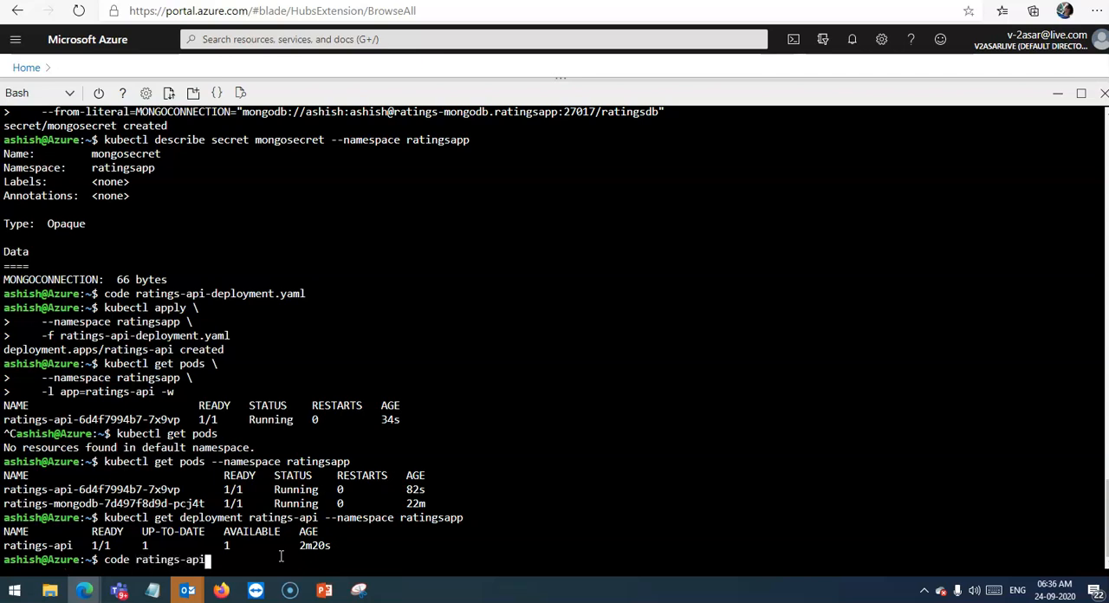
{"action": "type", "text": "-servic"}
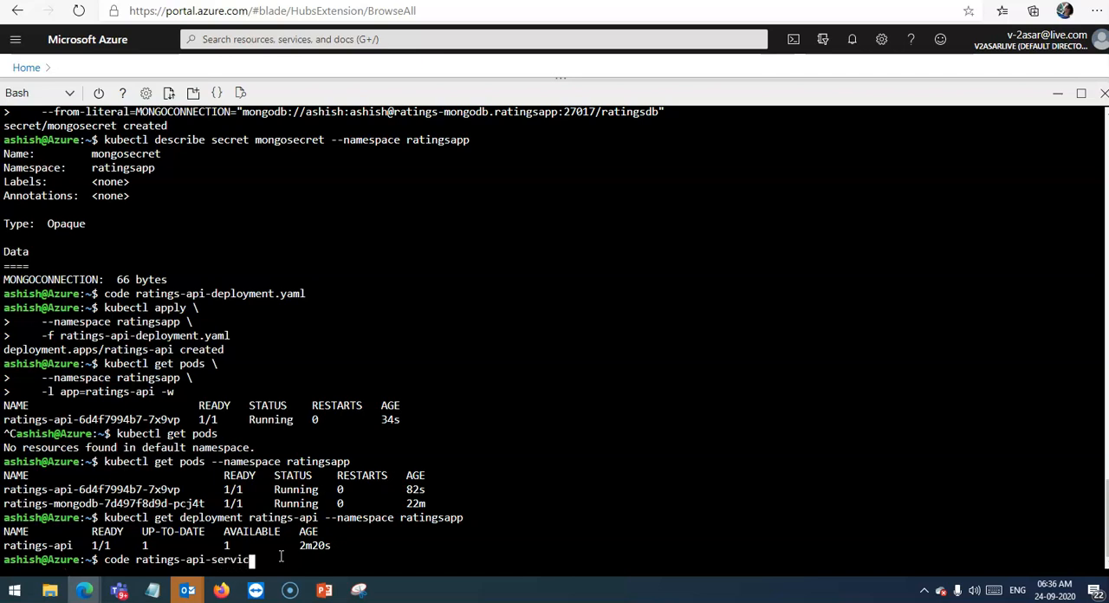
{"action": "type", "text": "e"}
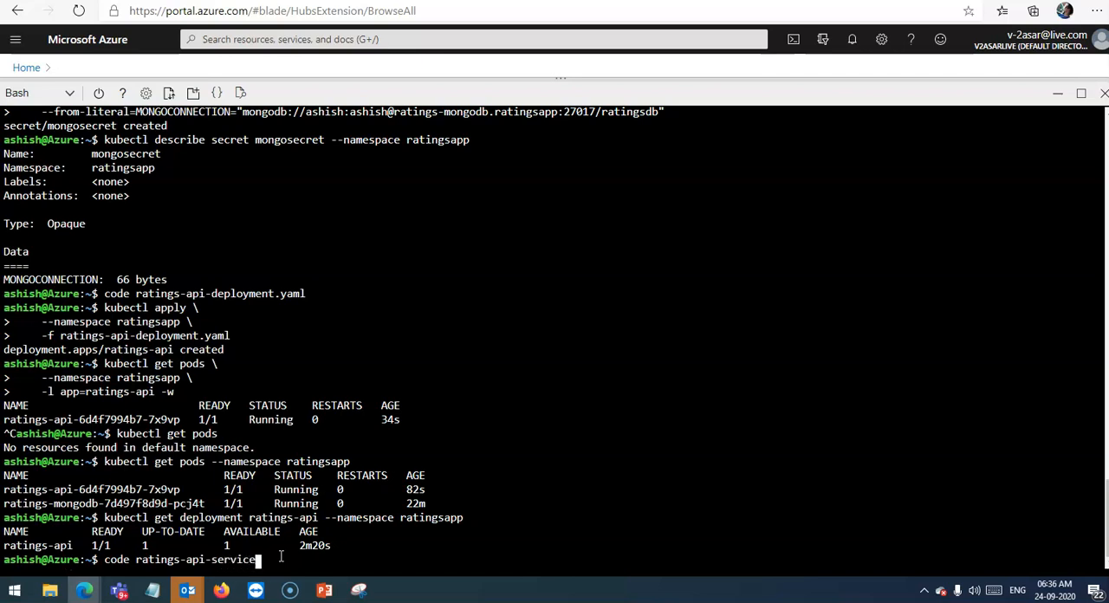
{"action": "type", "text": ".yaml"}
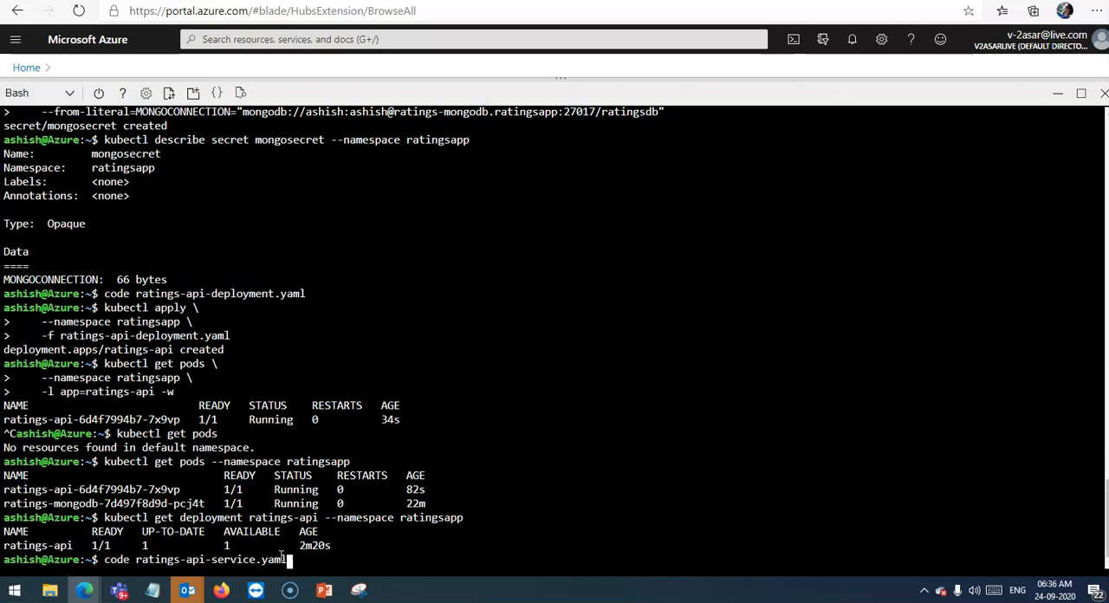
{"action": "key", "text": "Enter"}
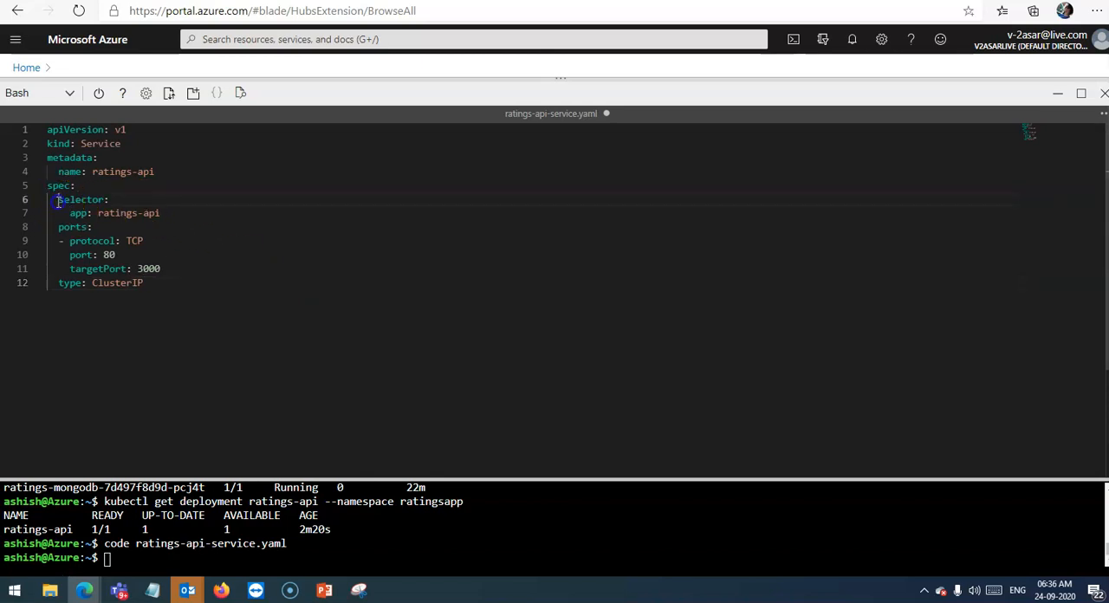
Review the ratings-api selector and ClusterIP type lines, then save ratings-api-service.yaml
{"action": "left_click_drag", "start_coordinate": [59, 199], "coordinate": [160, 211]}
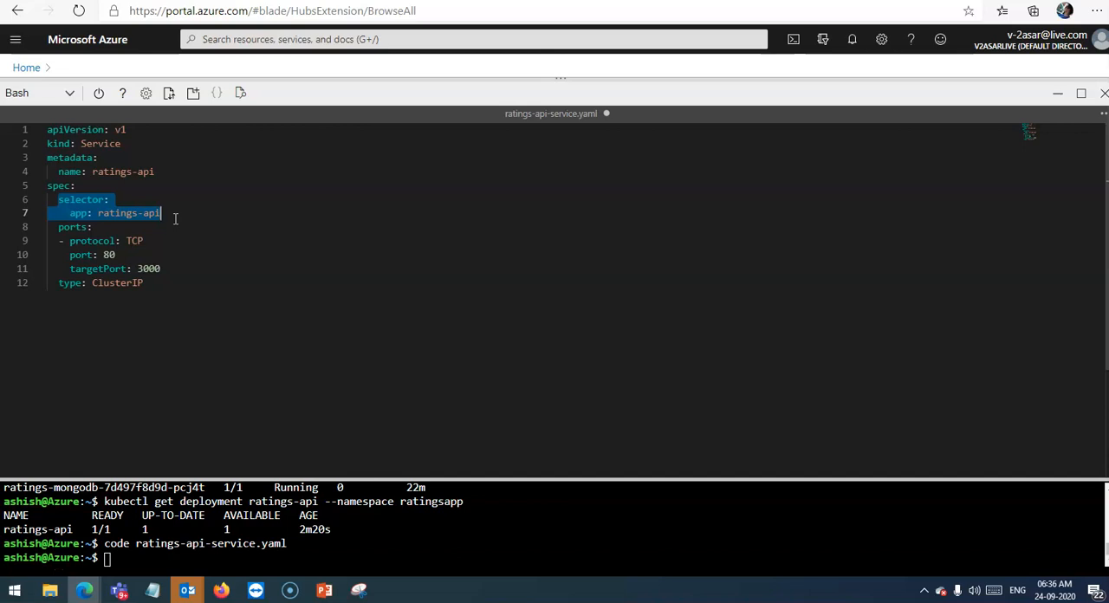
{"action": "mouse_move", "coordinate": [102, 228]}
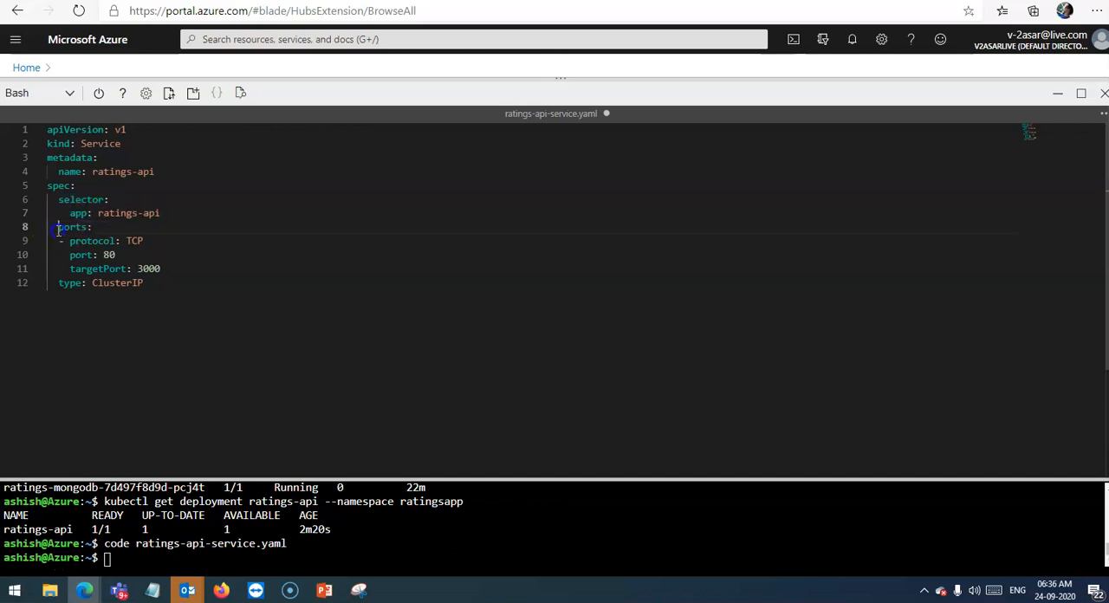
{"action": "left_click_drag", "start_coordinate": [57, 227], "coordinate": [160, 268]}
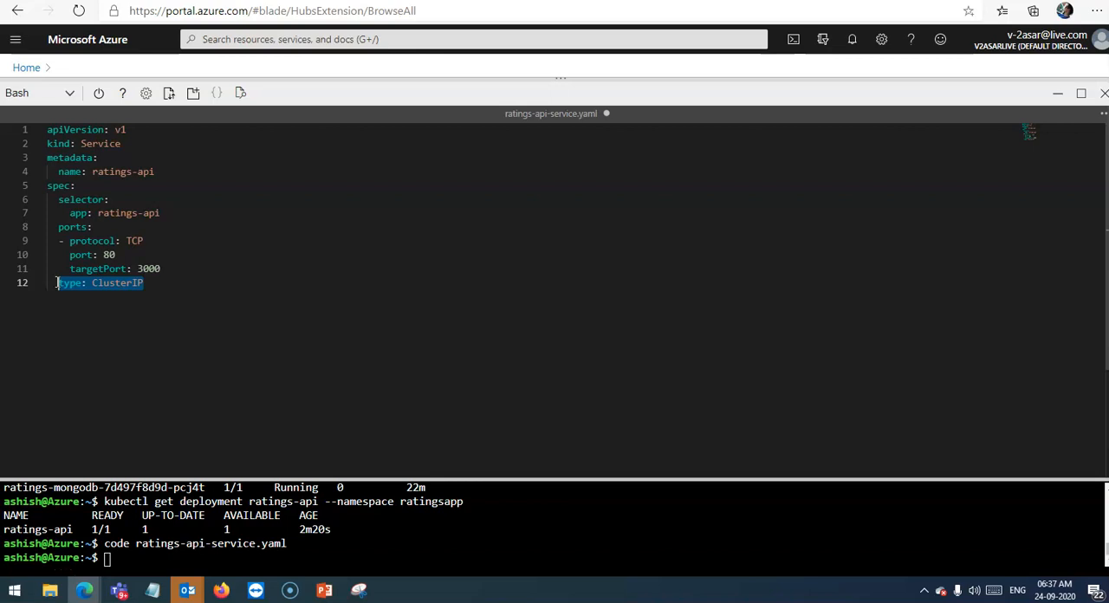
{"action": "mouse_move", "coordinate": [406, 232]}
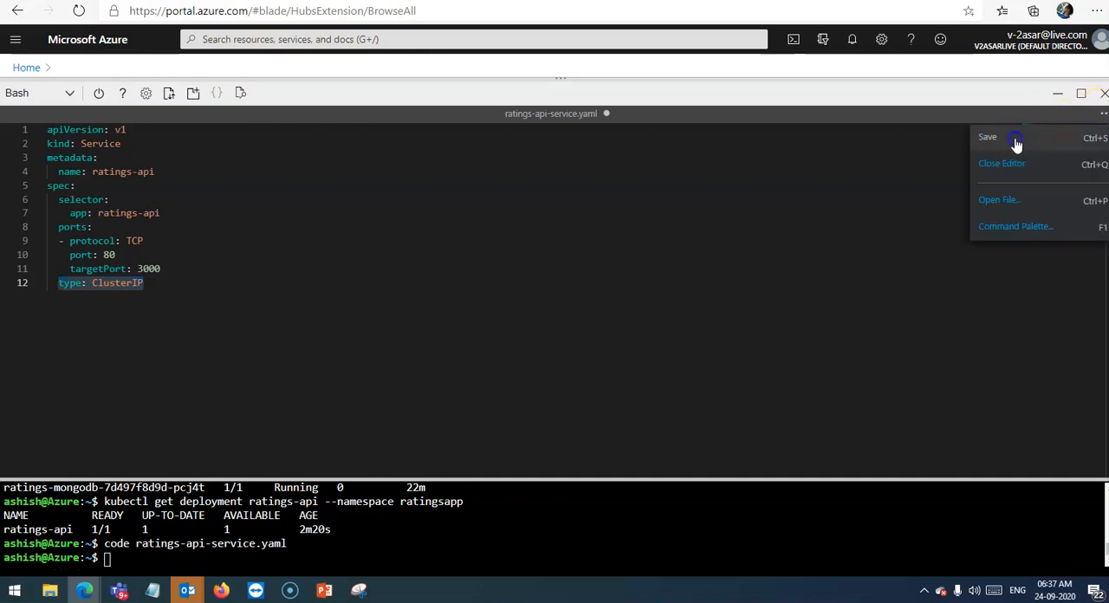
{"action": "left_click", "coordinate": [1015, 137]}
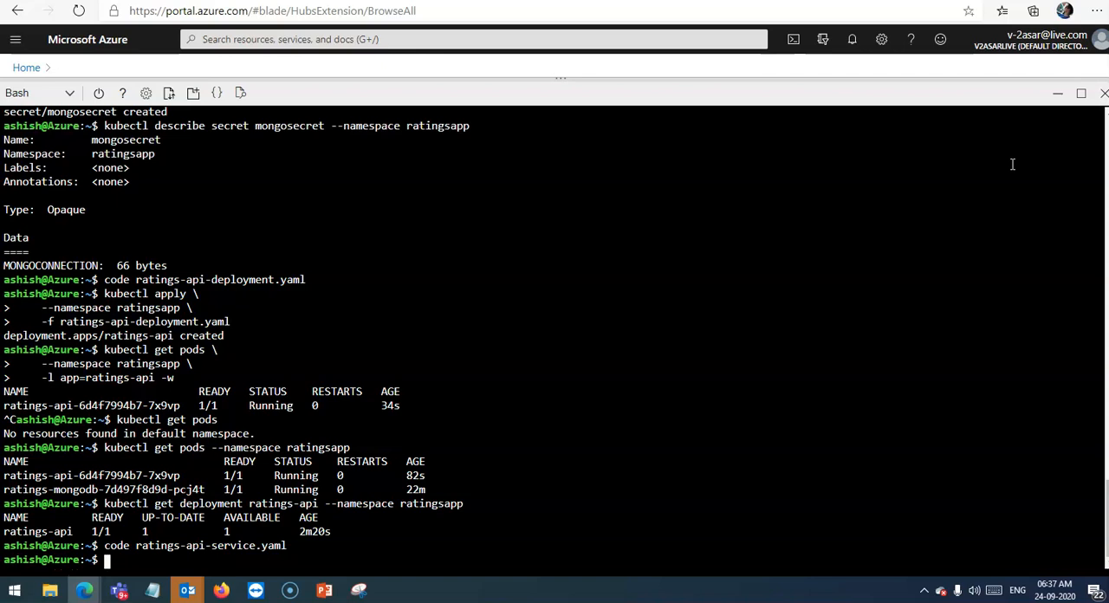
{"action": "mouse_move", "coordinate": [28, 588]}
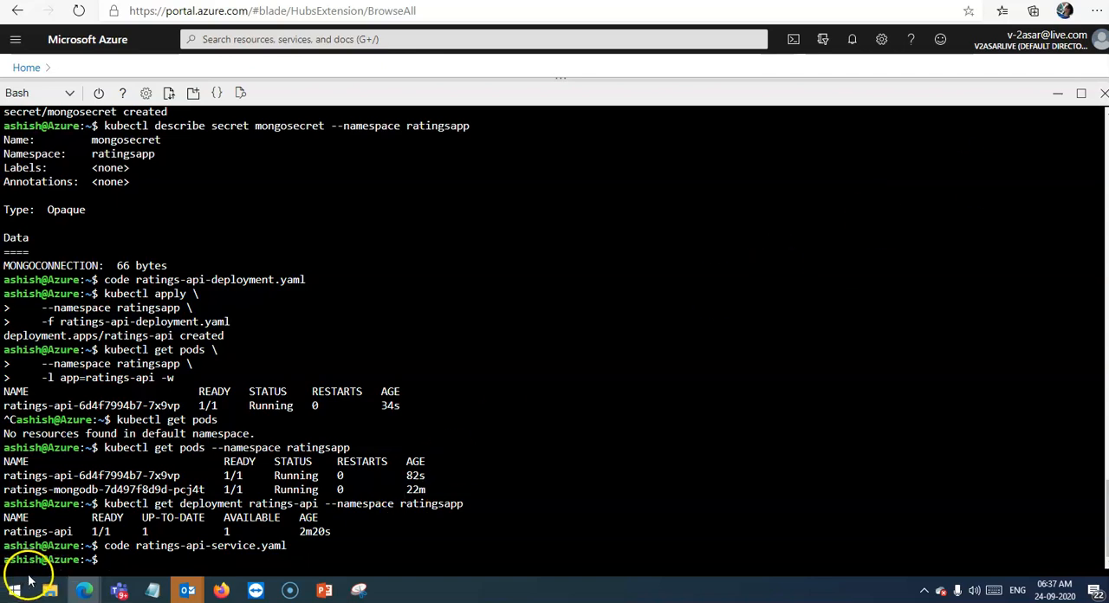
{"action": "mouse_move", "coordinate": [142, 563]}
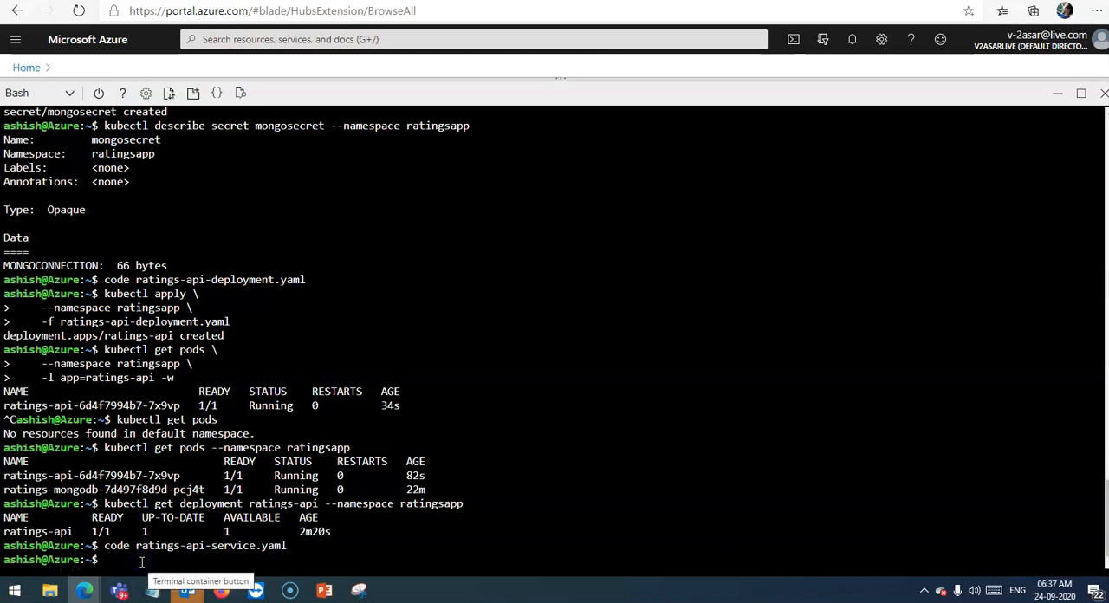
Run kubectl apply --namespace ratingsapp -f ratings-api-service.yaml, creating service/ratings-api
{"action": "type", "text": "kube t"}
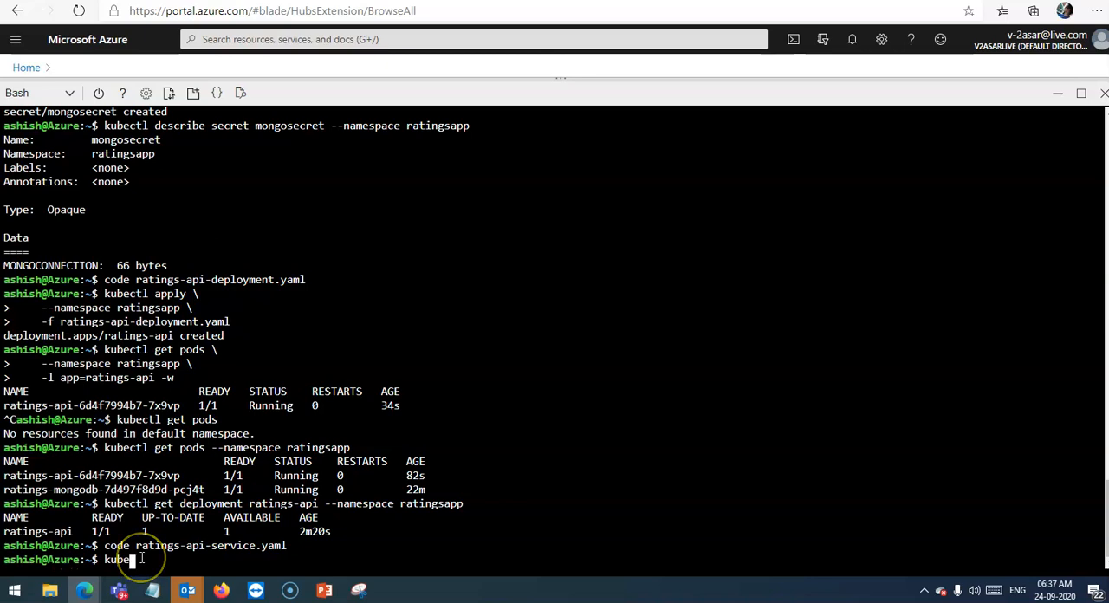
{"action": "type", "text": "apply"}
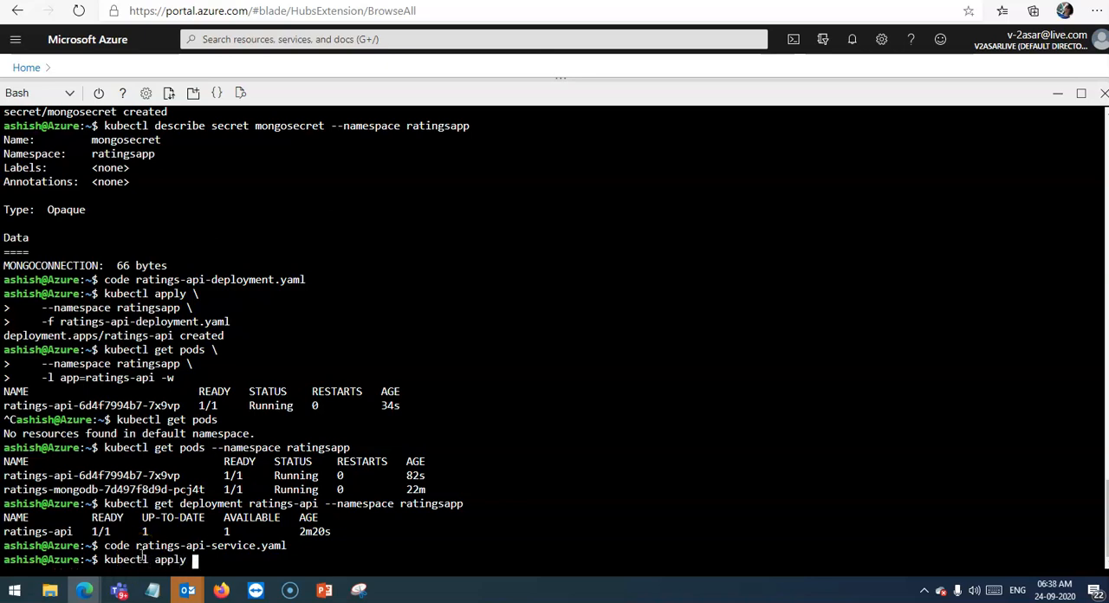
{"action": "type", "text": "--namespace"}
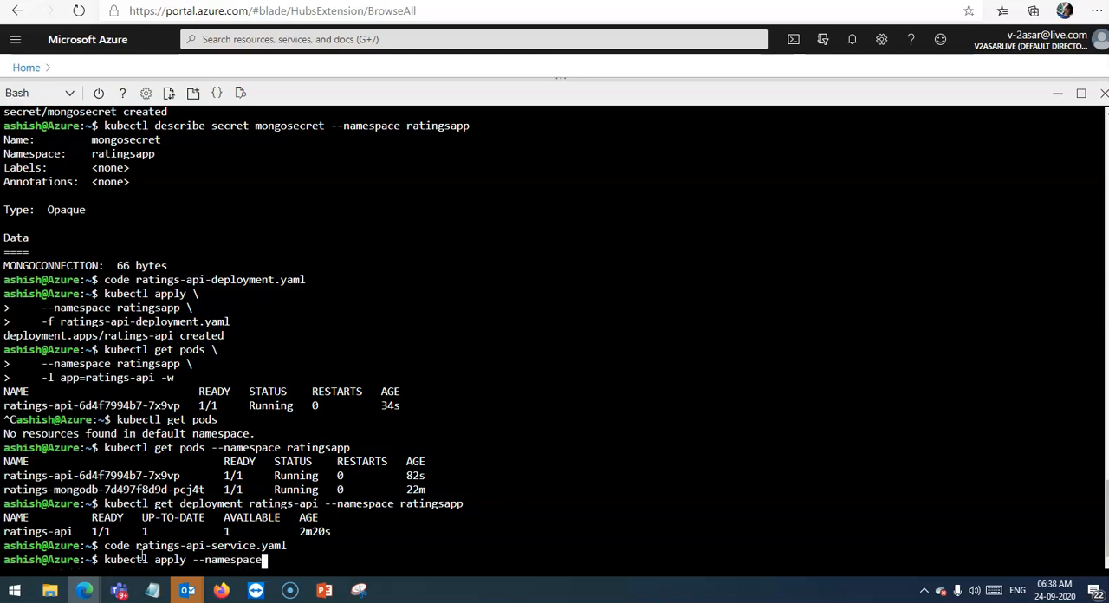
{"action": "type", "text": "rat"}
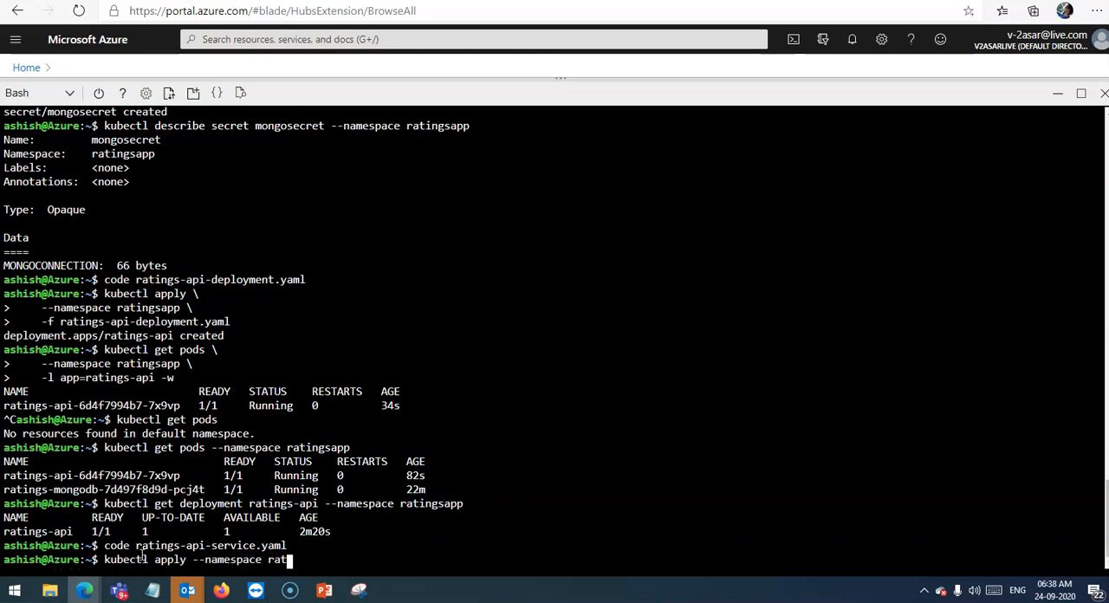
{"action": "type", "text": "ingsapp -f r"}
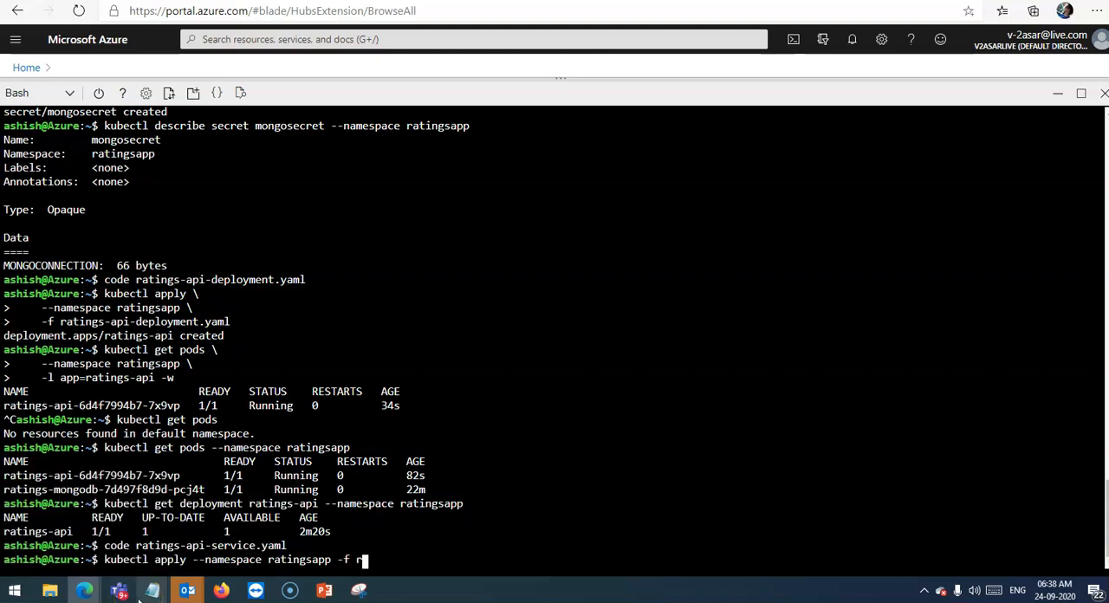
{"action": "type", "text": "atings"}
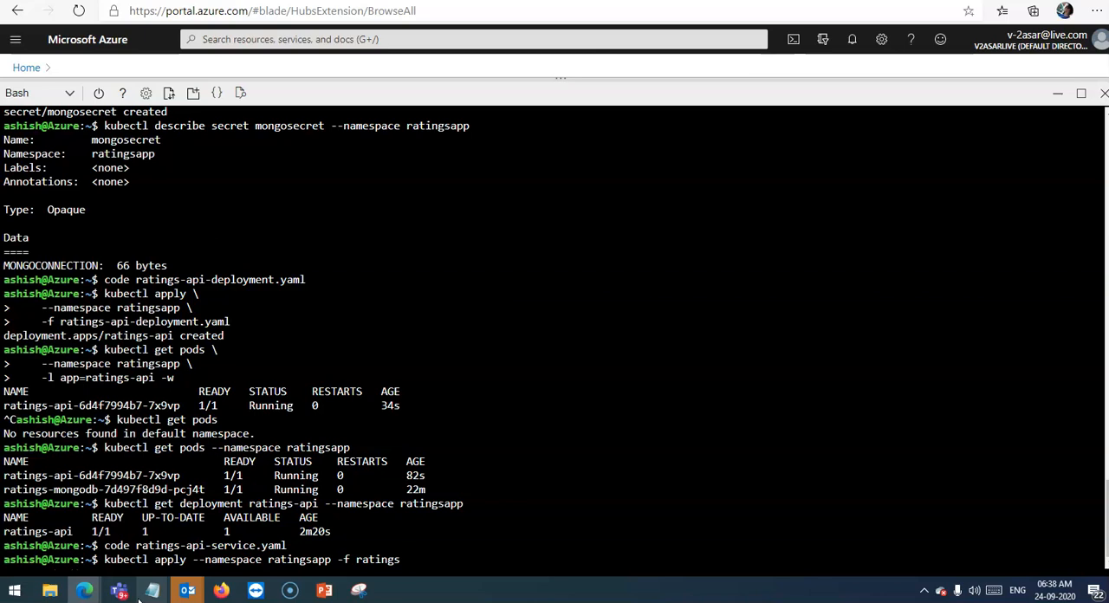
{"action": "type", "text": "-api-s"}
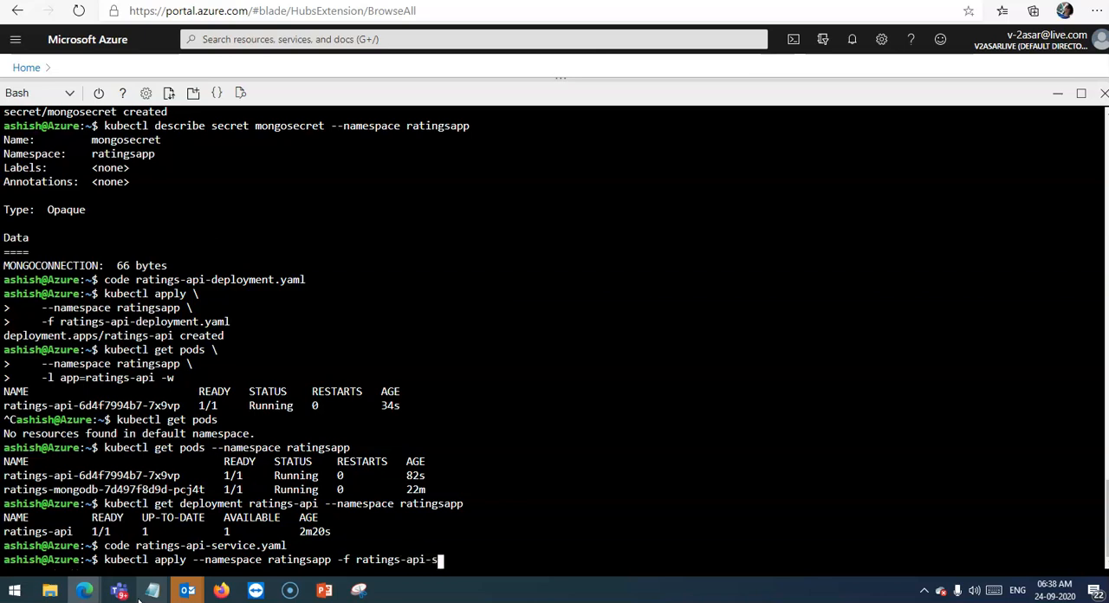
{"action": "type", "text": "ervic"}
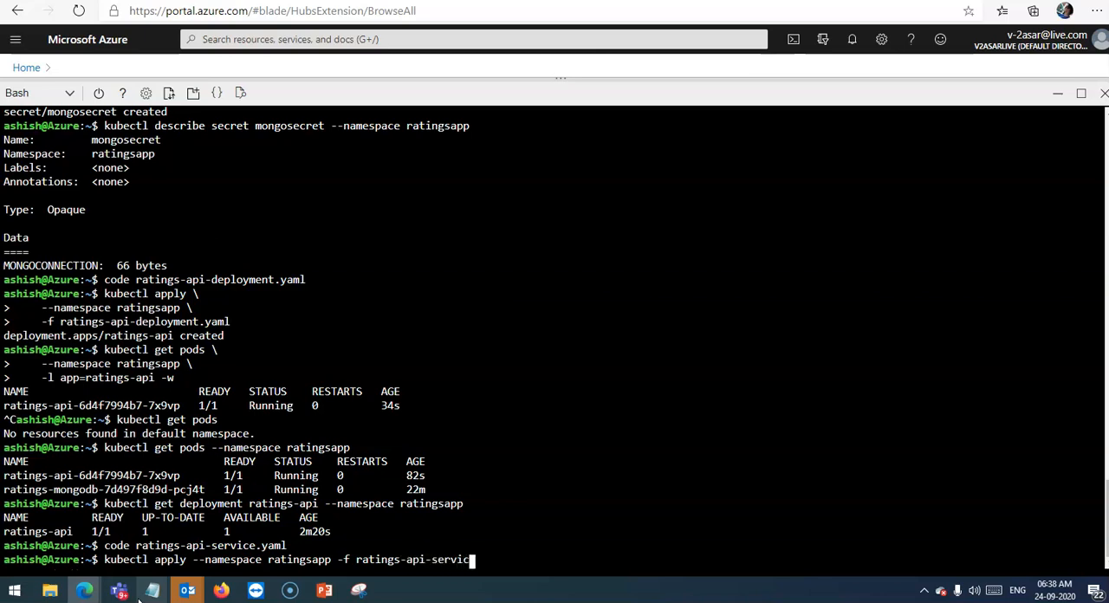
{"action": "type", "text": "e.yaml"}
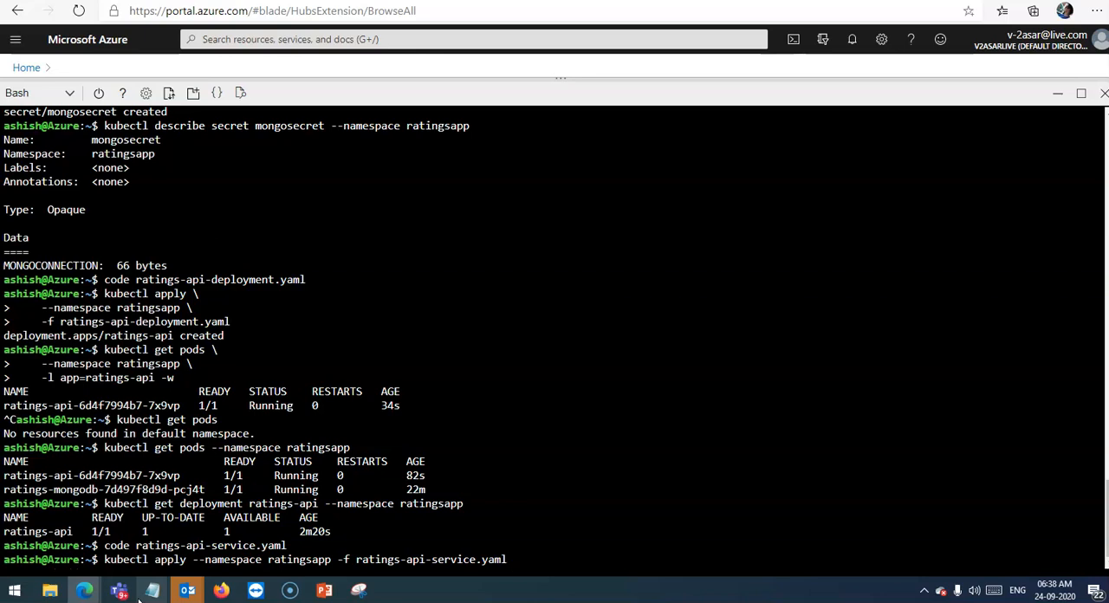
{"action": "key", "text": "Return"}
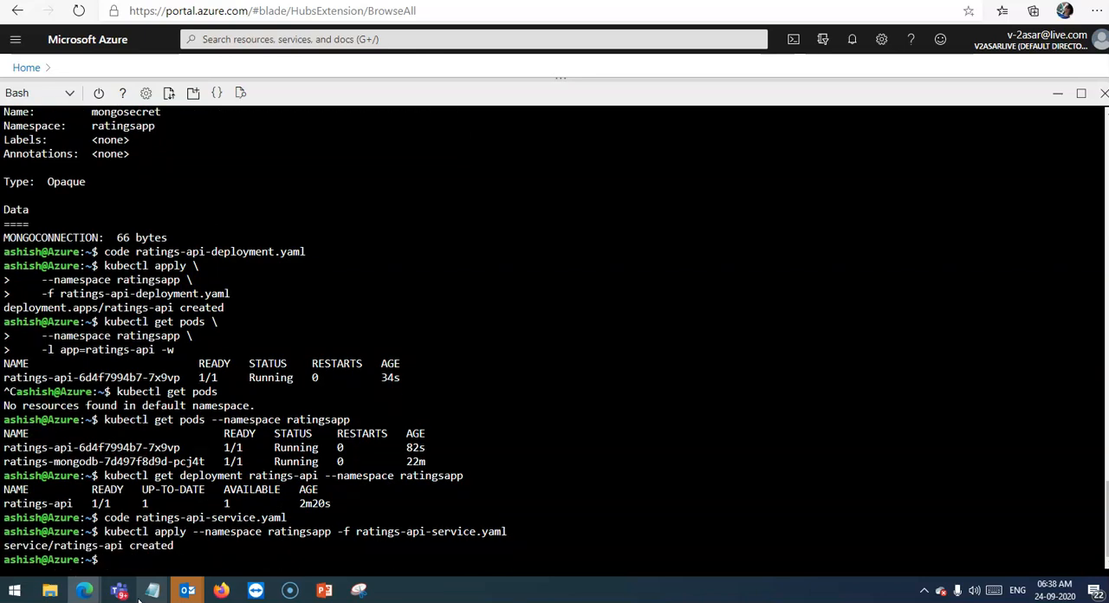
Enter kubectl get service ratings-api --namespace ratingsapp, correcting the misspelled namespace
{"action": "type", "text": "kubectl get s"}
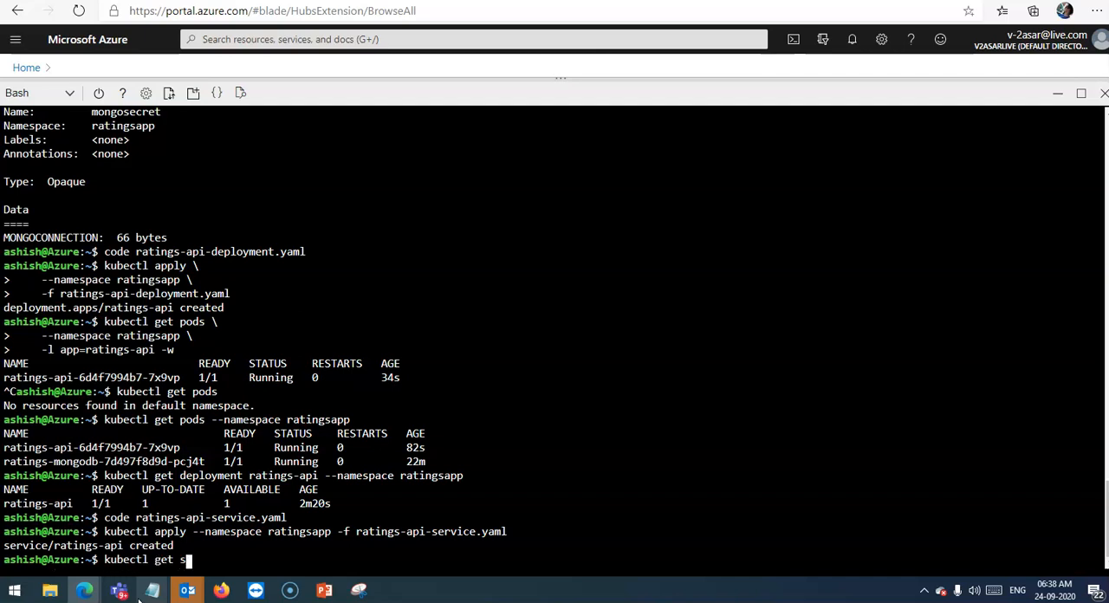
{"action": "type", "text": "ervice"}
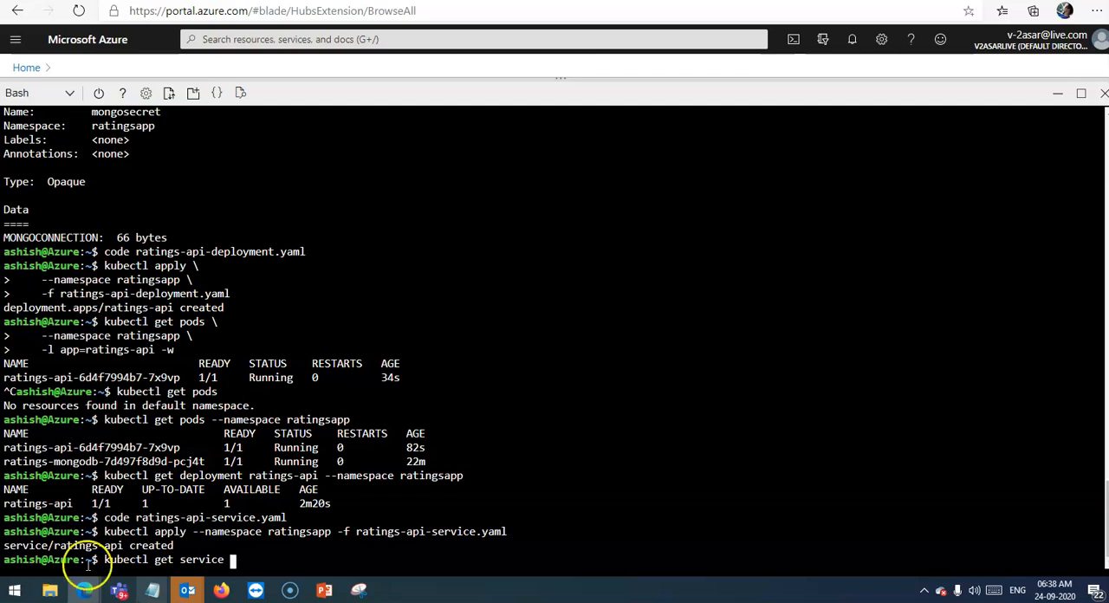
{"action": "type", "text": "ratings"}
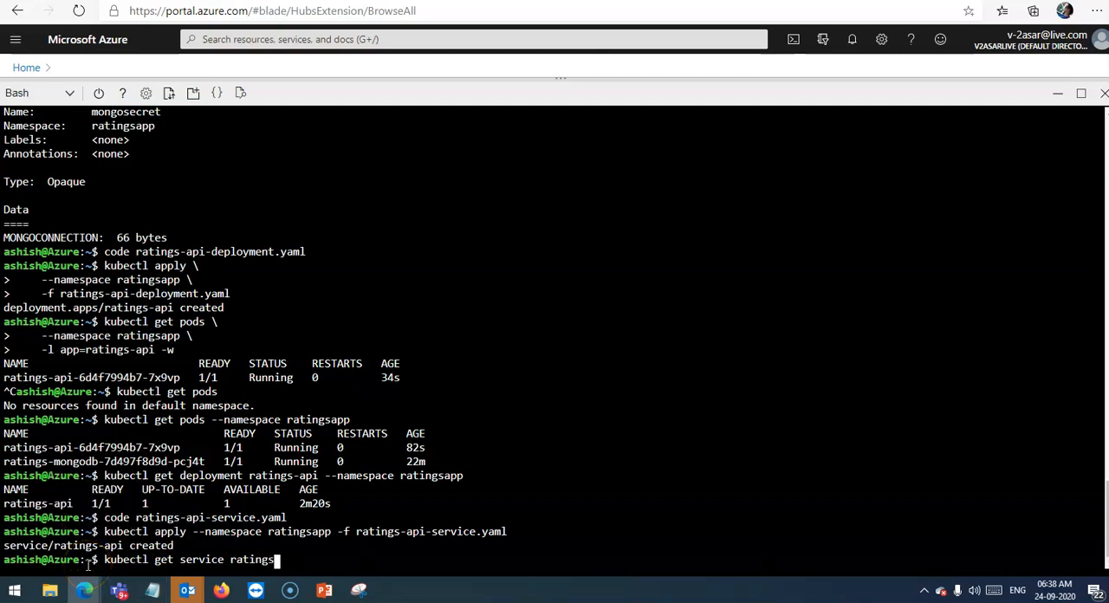
{"action": "type", "text": "-api"}
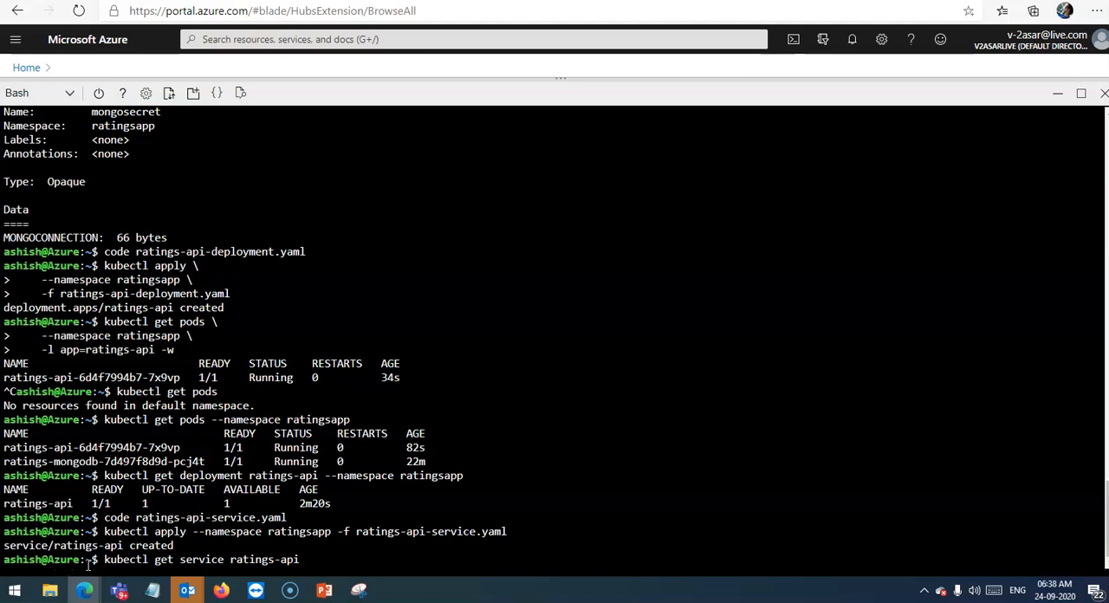
{"action": "type", "text": "--namespace"}
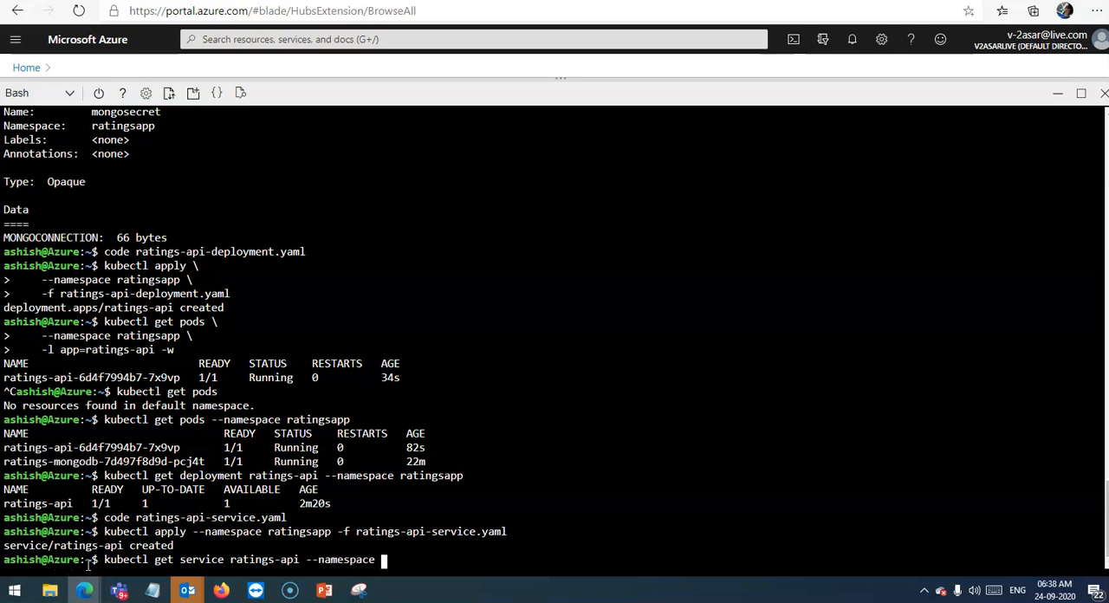
{"action": "type", "text": "ratigsapp"}
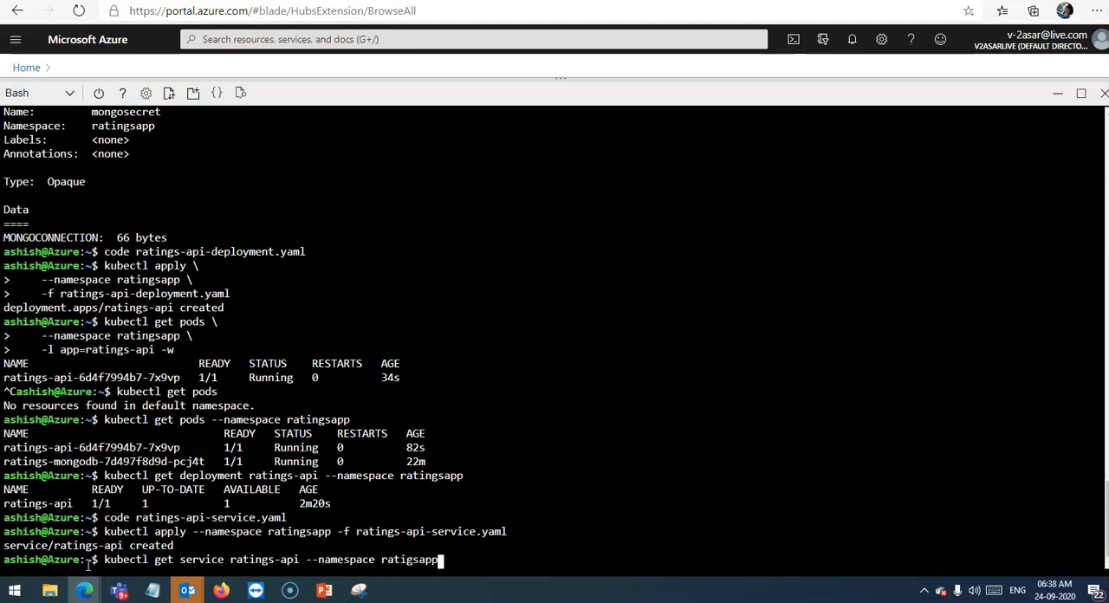
{"action": "key", "text": "BackSpace"}
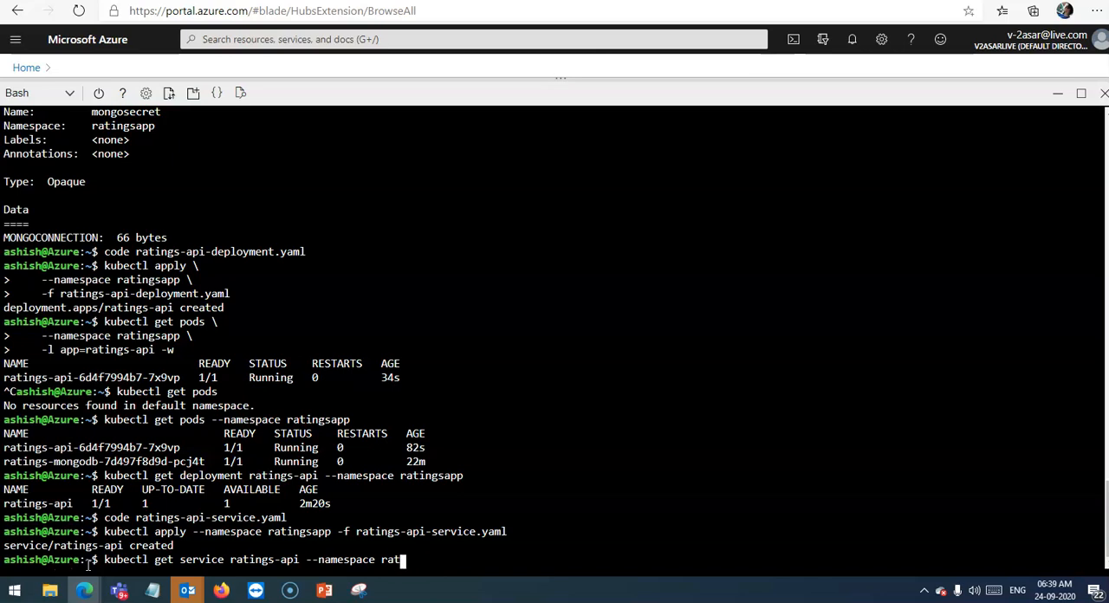
{"action": "type", "text": "ingsapp"}
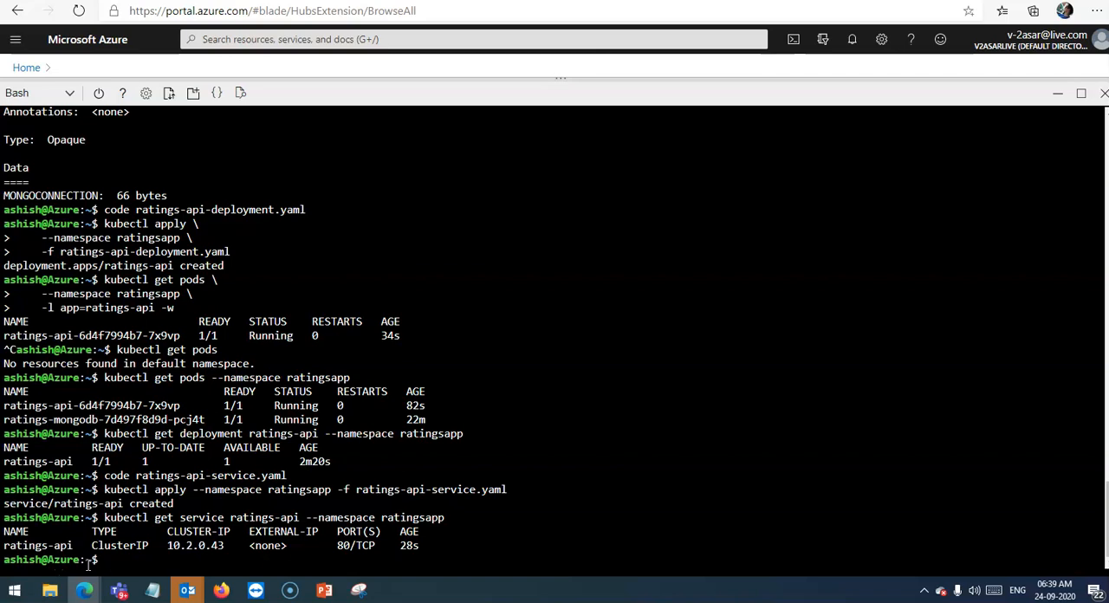
Enter kubectl get endpoints ratings-api --namespace ratingsapp at the prompt
{"action": "type", "text": "k"}
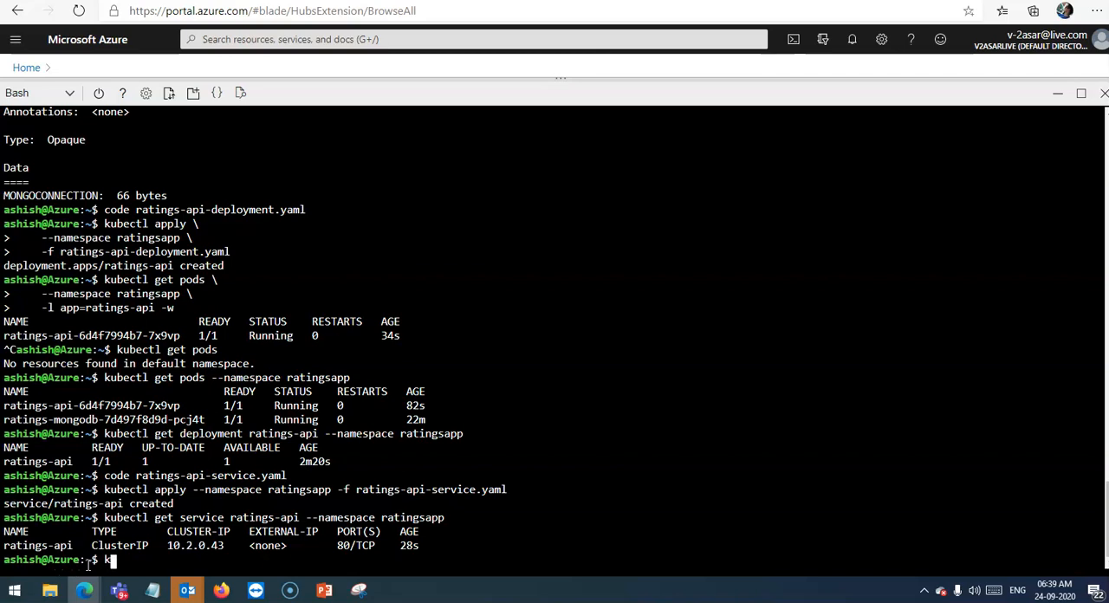
{"action": "type", "text": "ubectl get e"}
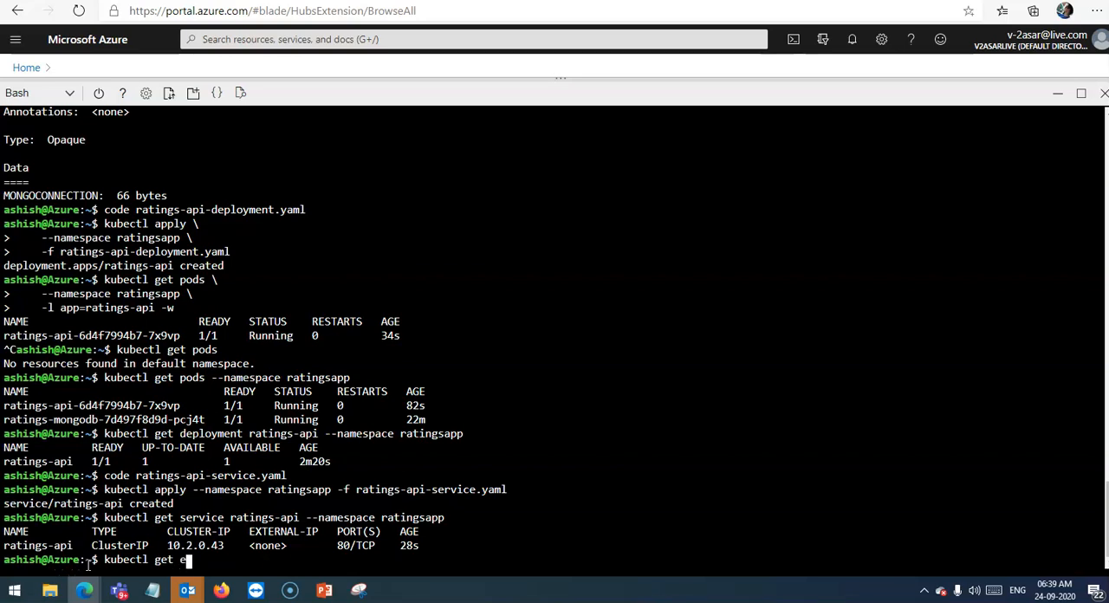
{"action": "type", "text": "ndpoints"}
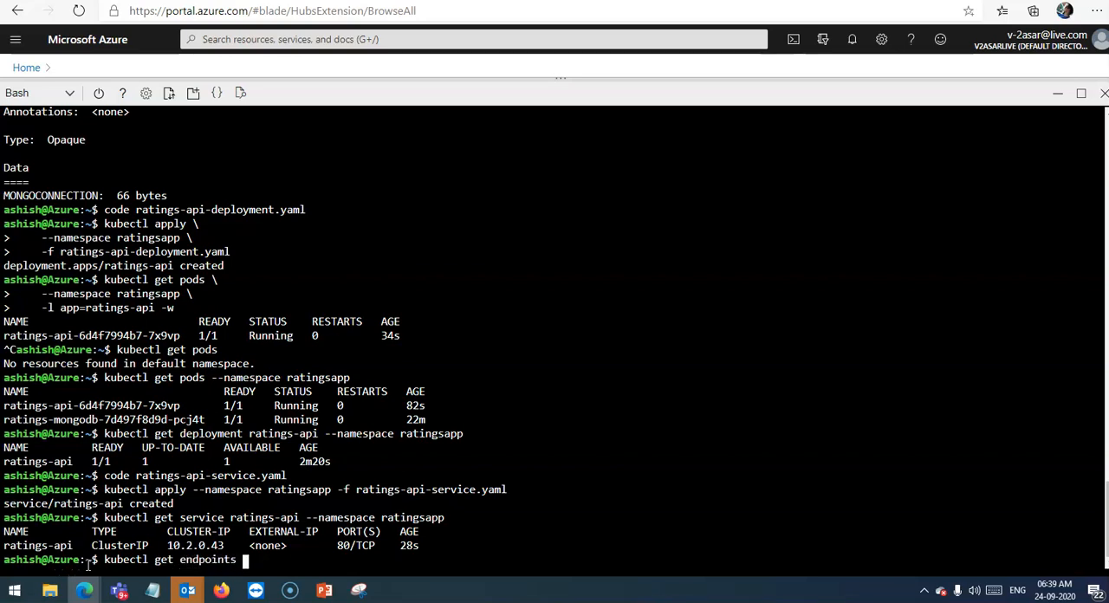
{"action": "type", "text": "ratings-api"}
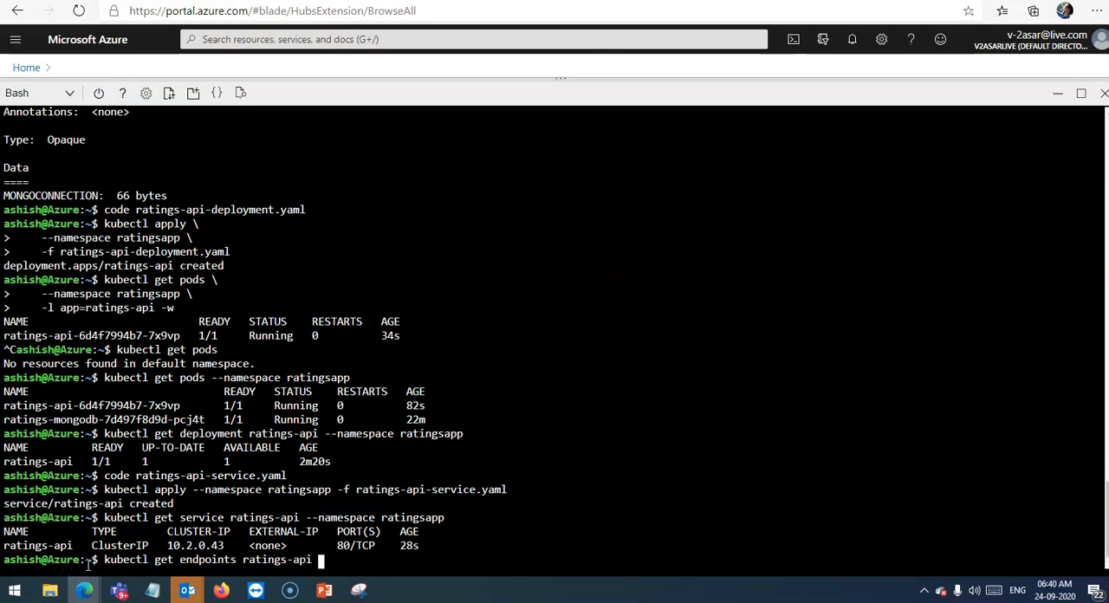
{"action": "type", "text": "--namespace"}
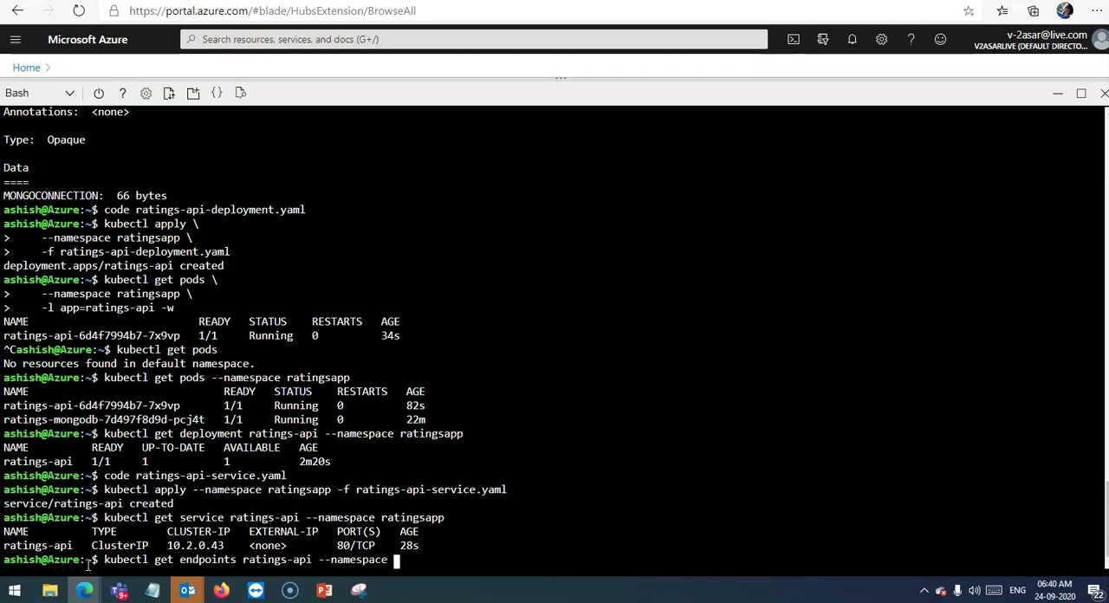
{"action": "type", "text": "ratingsapp"}
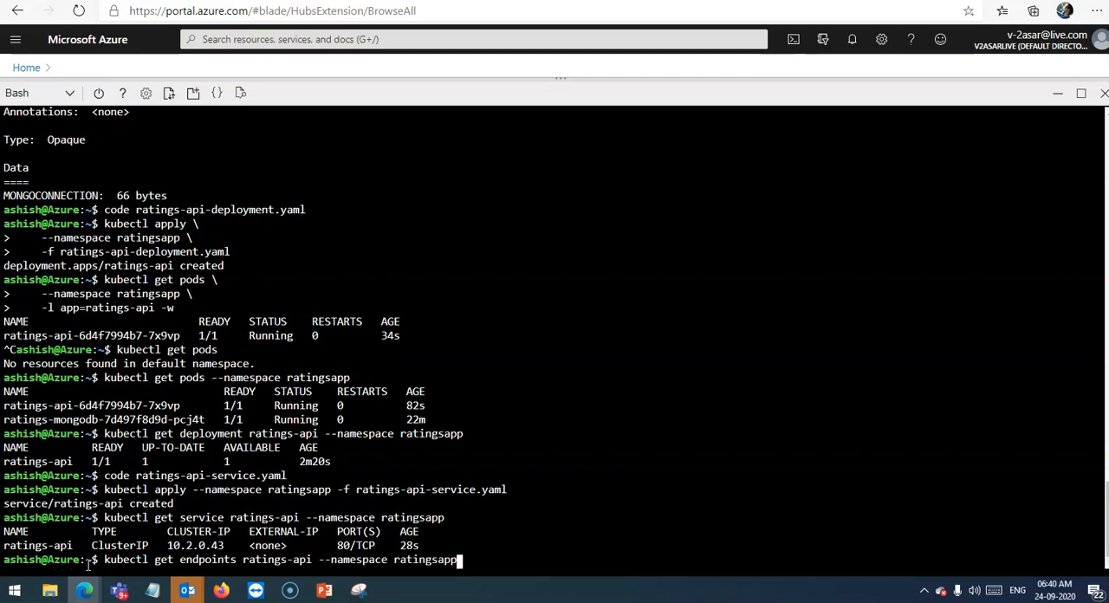